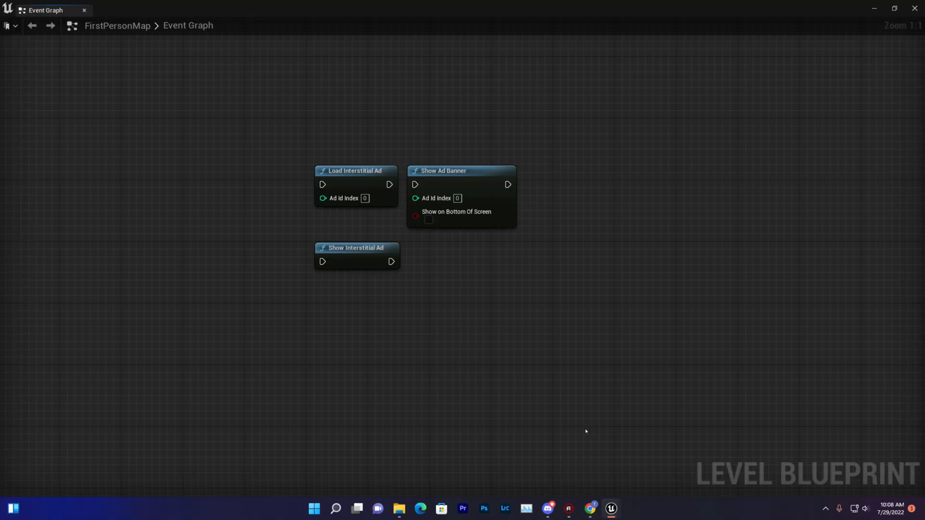
{"action": "mouse_move", "coordinate": [580, 426]}
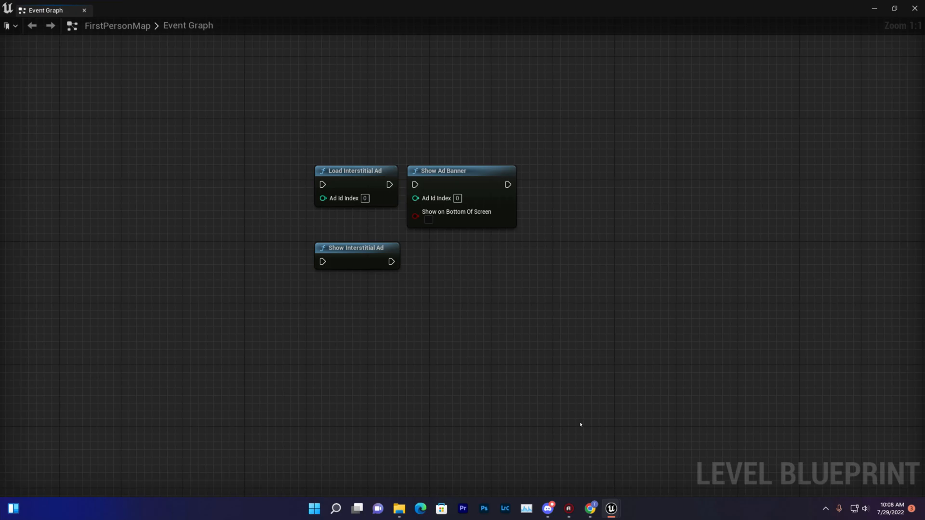
{"action": "mouse_move", "coordinate": [453, 335]}
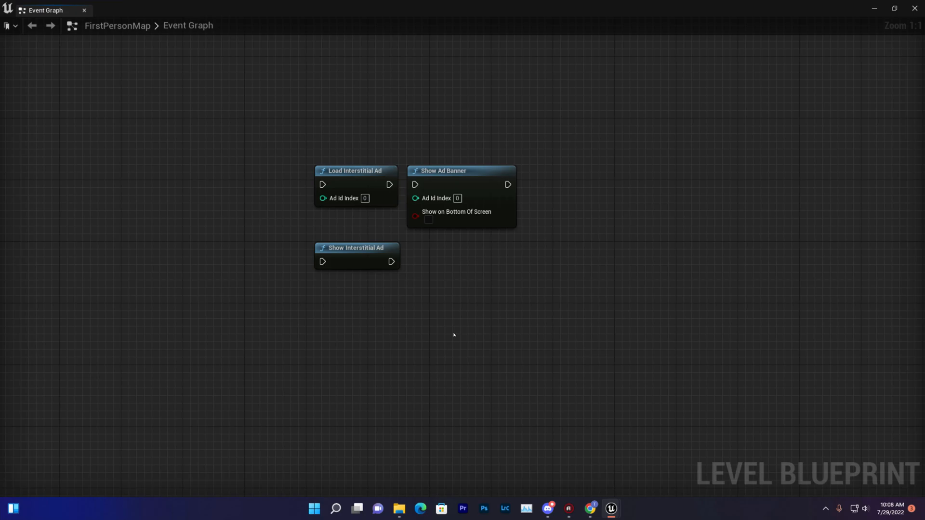
{"action": "mouse_move", "coordinate": [380, 315]}
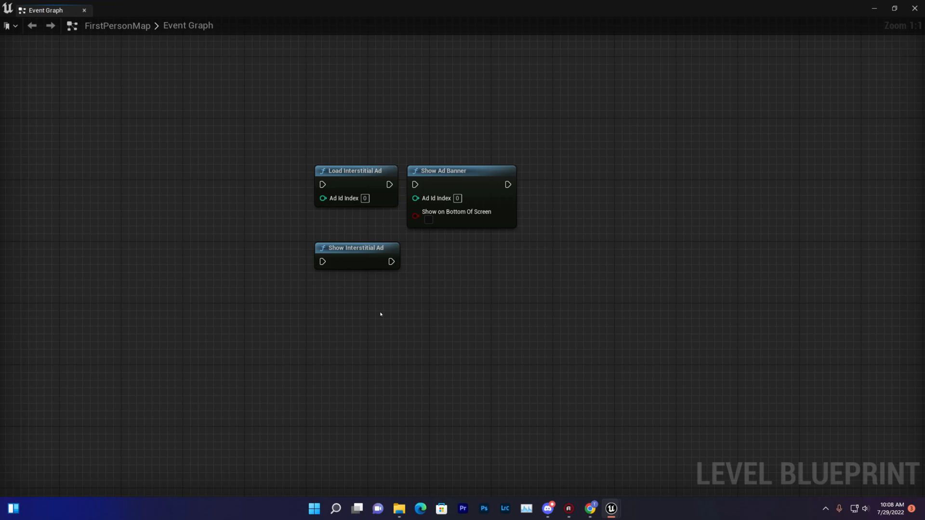
{"action": "mouse_move", "coordinate": [427, 321]}
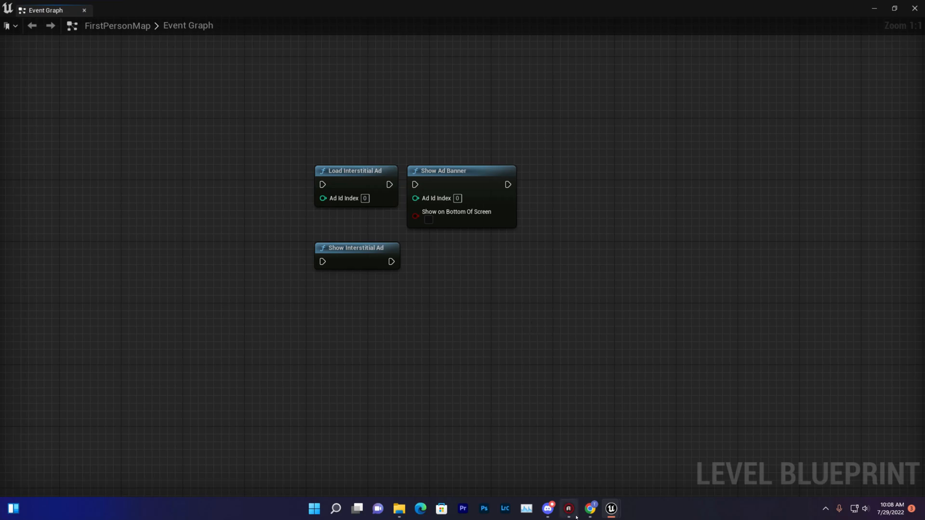
{"action": "mouse_move", "coordinate": [589, 509]}
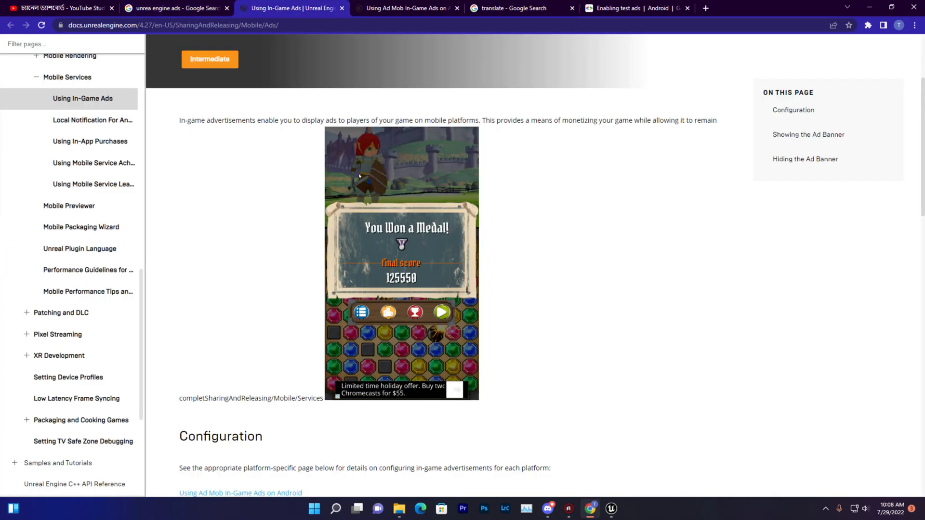
{"action": "mouse_move", "coordinate": [561, 206]}
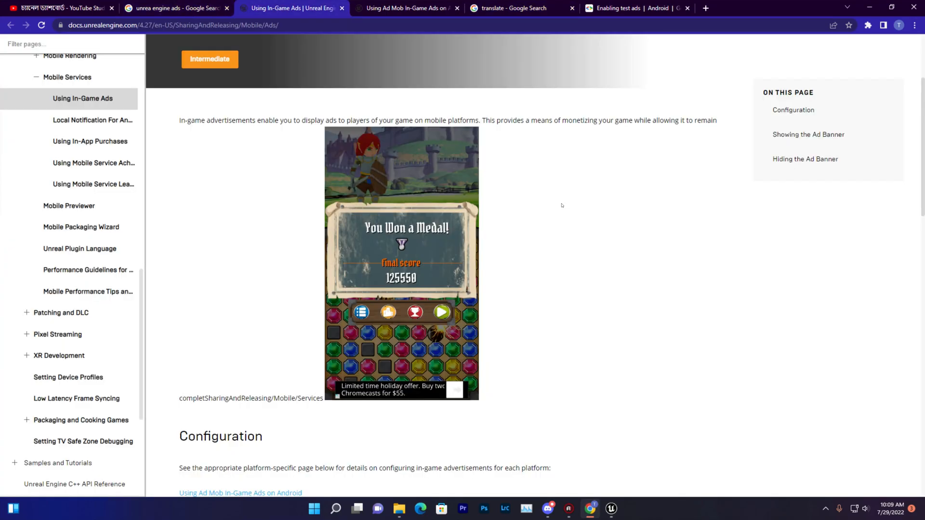
Step: Scroll through the Using In-Game Ads documentation page
{"action": "scroll", "scroll_direction": "down", "scroll_amount": 3}
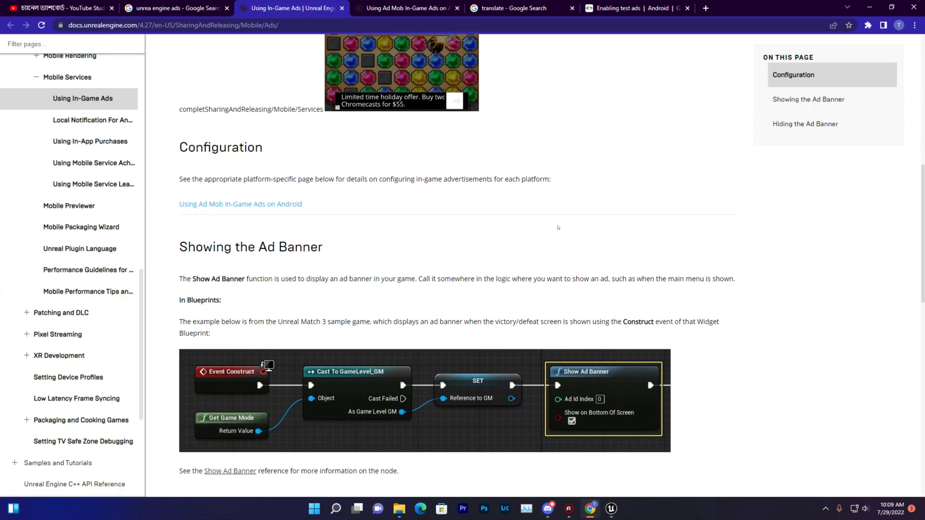
{"action": "scroll", "scroll_direction": "down", "scroll_amount": 3}
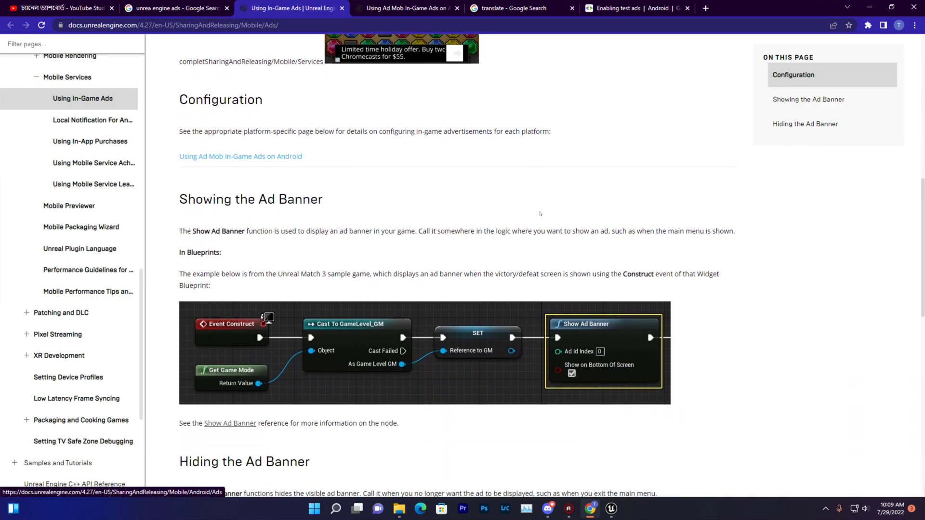
{"action": "mouse_move", "coordinate": [528, 213]}
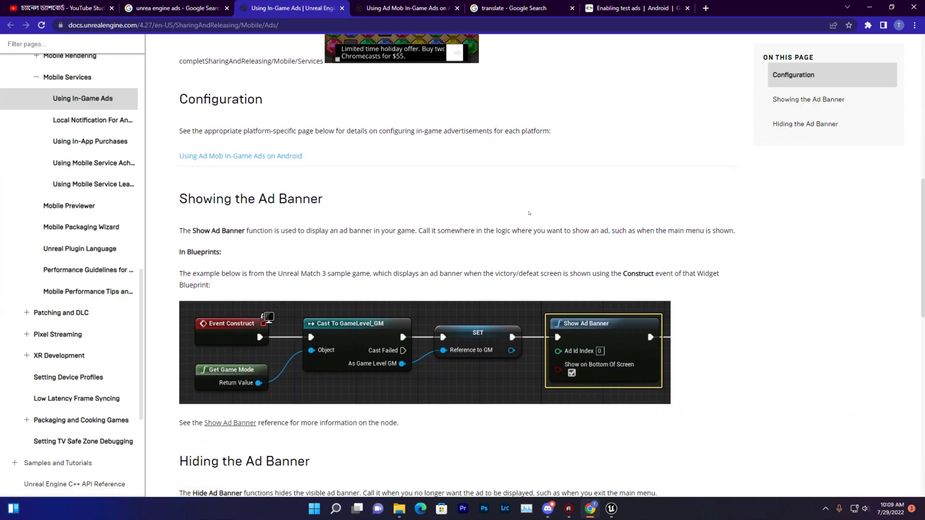
{"action": "mouse_move", "coordinate": [447, 357]}
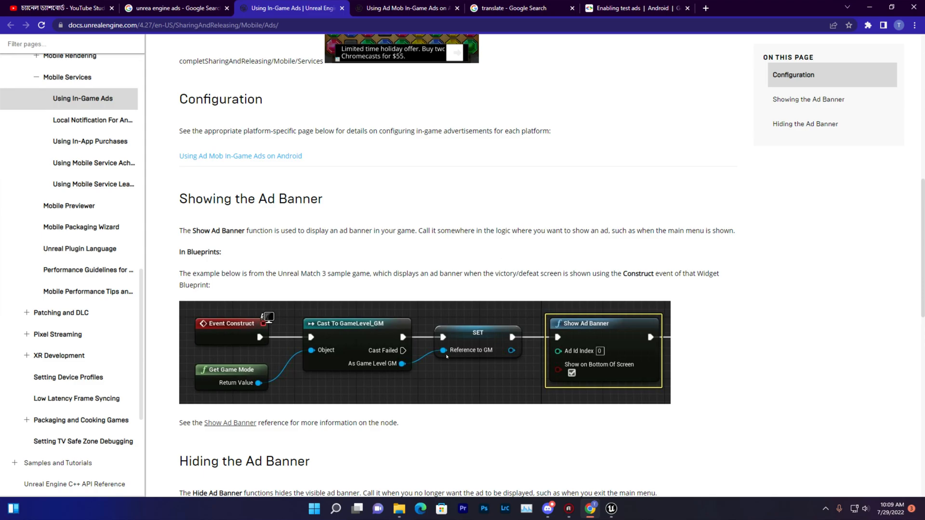
{"action": "mouse_move", "coordinate": [701, 224]}
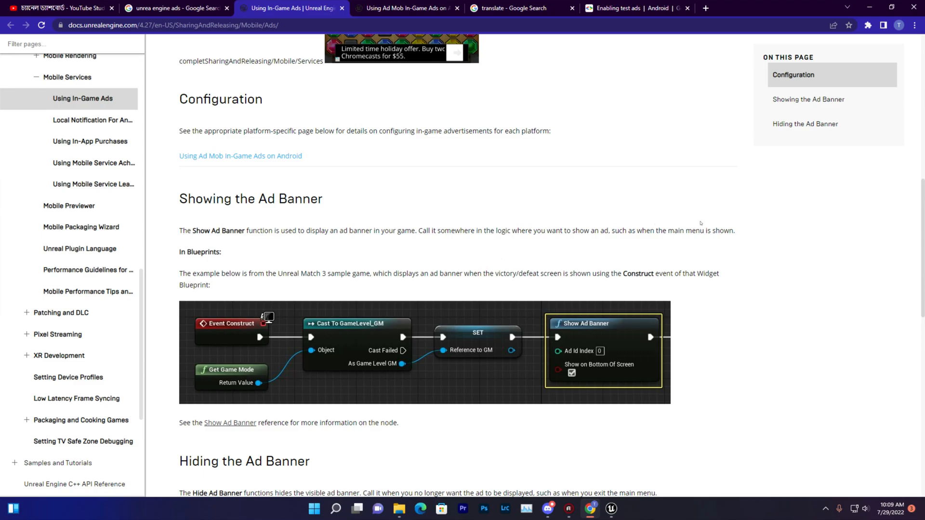
{"action": "scroll", "scroll_direction": "down", "scroll_amount": 3}
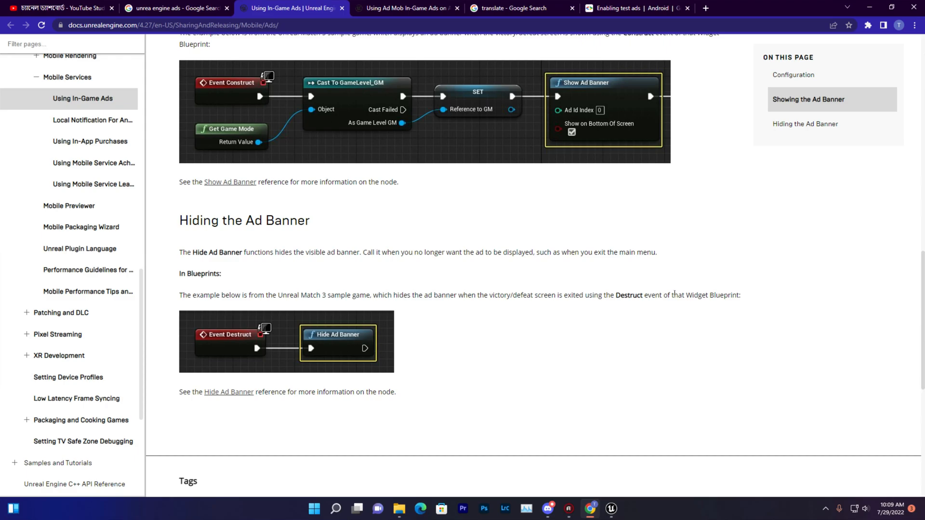
{"action": "scroll", "scroll_direction": "up", "scroll_amount": 3}
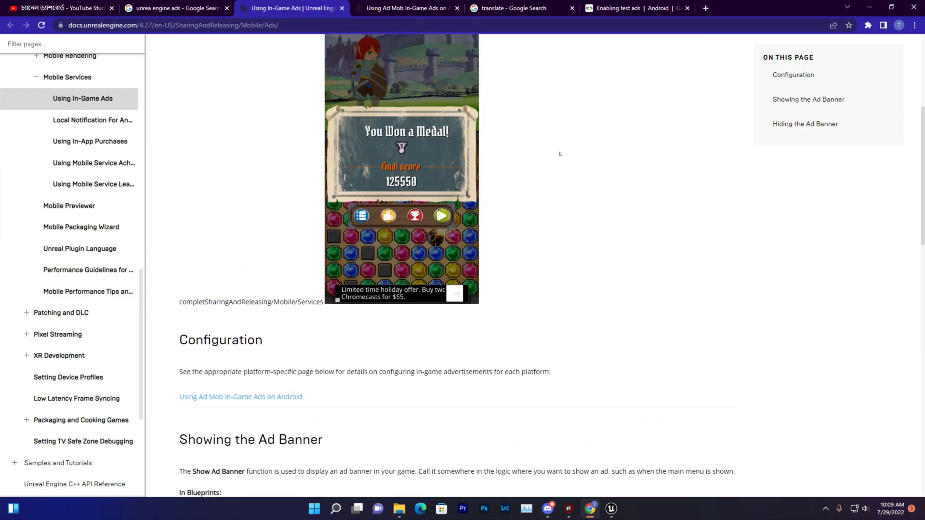
{"action": "scroll", "scroll_direction": "up", "scroll_amount": 3}
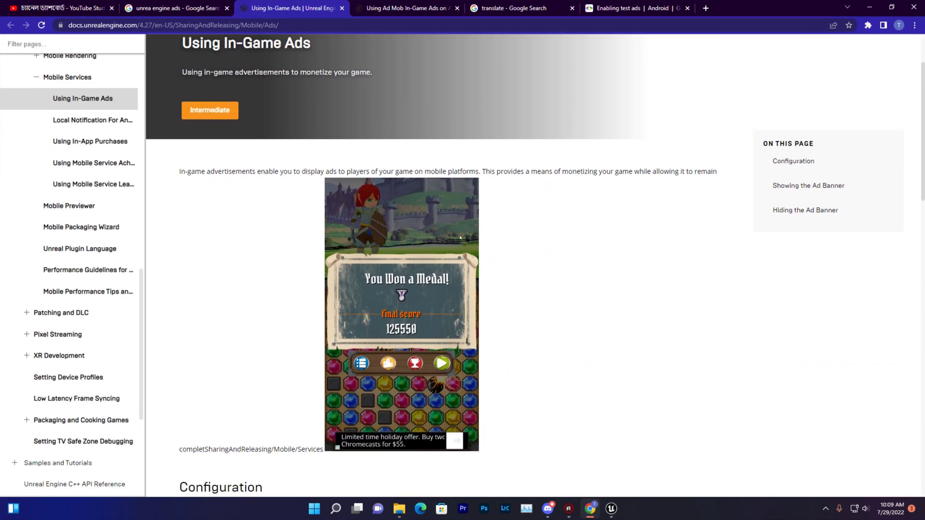
{"action": "scroll", "scroll_direction": "down", "scroll_amount": 3}
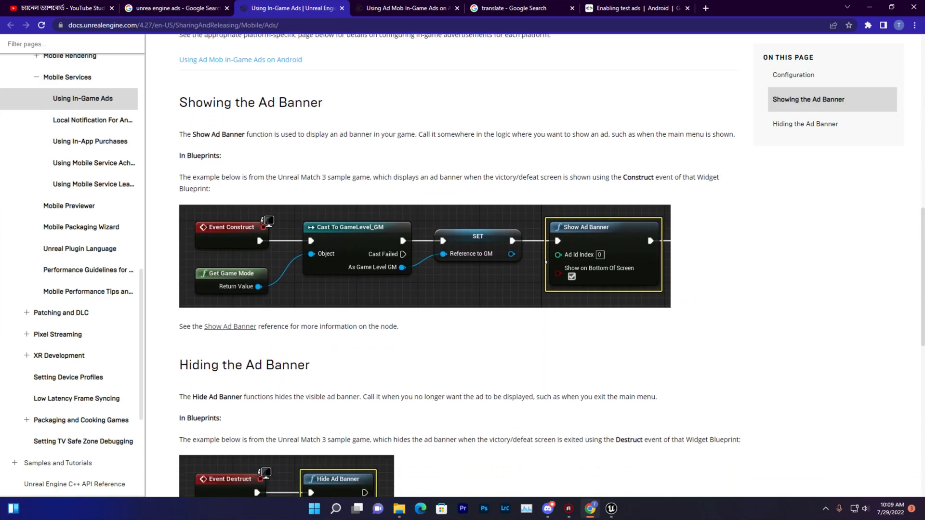
{"action": "scroll", "scroll_direction": "down", "scroll_amount": 3}
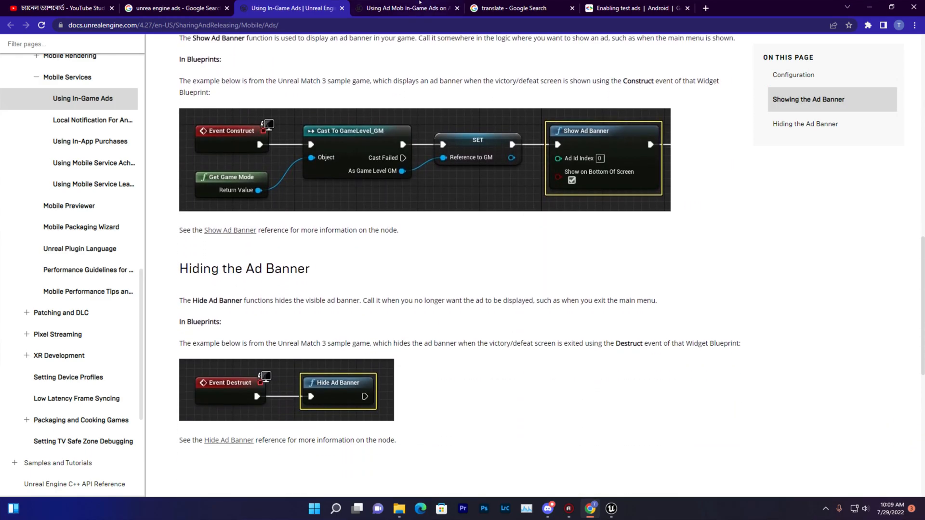
Step: Open the 'Using Ad Mob In-Game Ads on Android' page and scroll to Show Ad Banner
{"action": "left_click", "coordinate": [404, 8]}
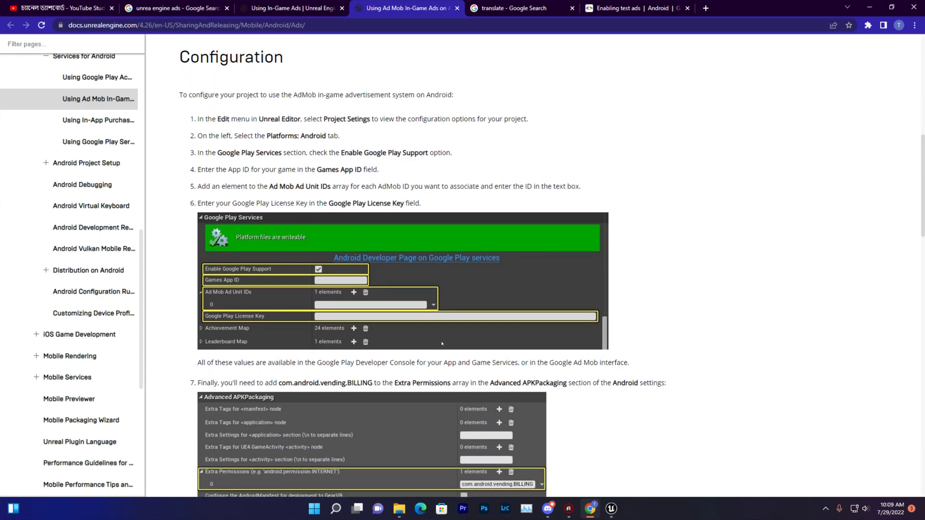
{"action": "scroll", "scroll_direction": "down", "scroll_amount": 3}
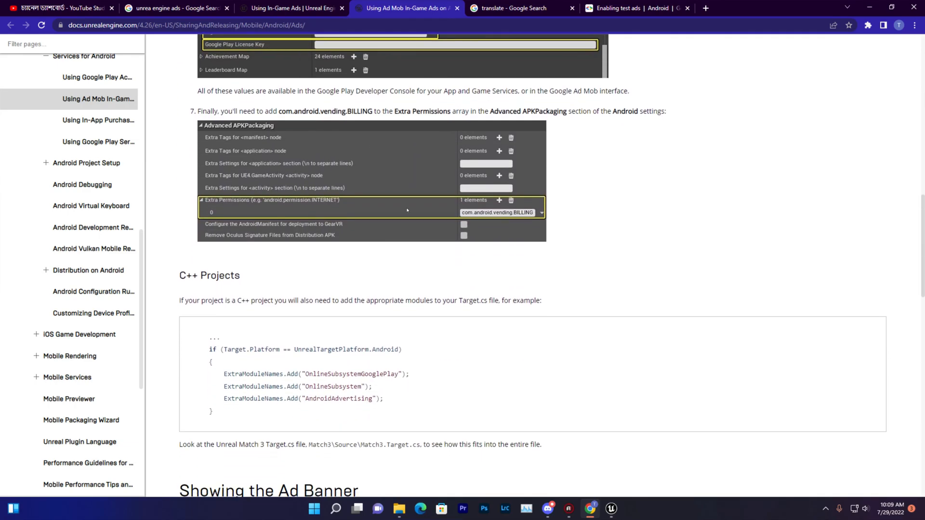
{"action": "scroll", "scroll_direction": "down", "scroll_amount": 3}
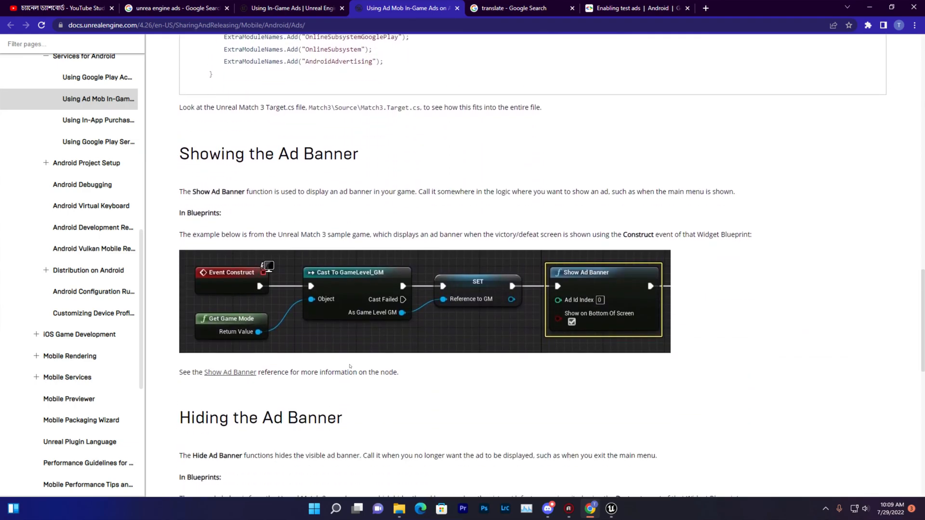
Step: On the Enabling test ads page, select the Banner demo ad unit ID
{"action": "left_click", "coordinate": [635, 8]}
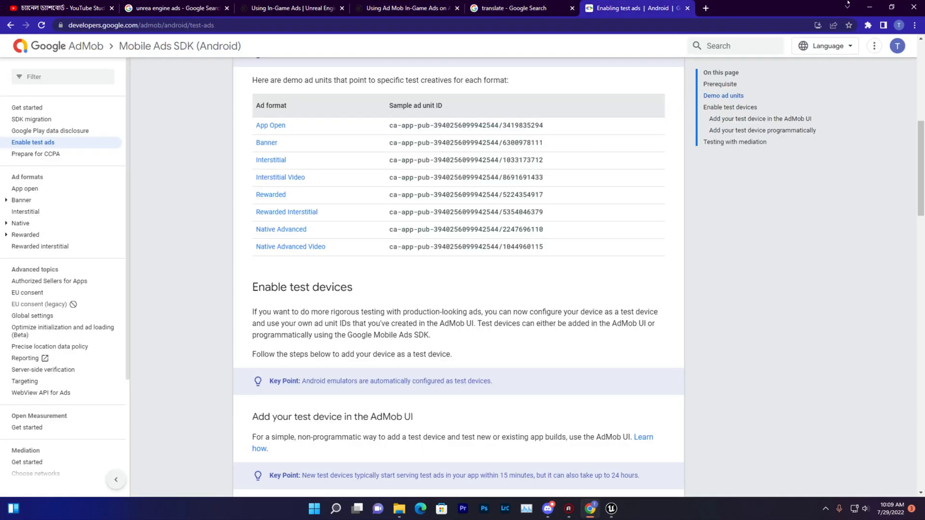
{"action": "scroll", "scroll_direction": "up", "scroll_amount": 3}
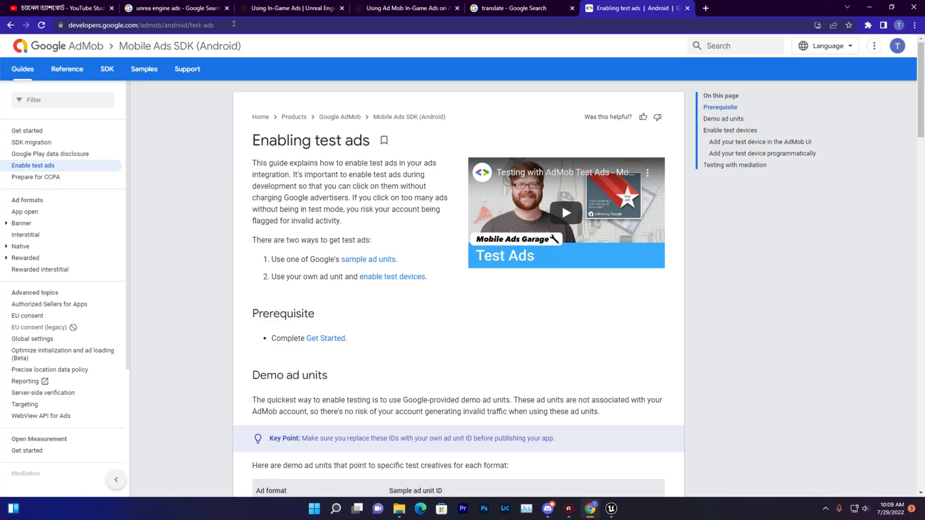
{"action": "scroll", "scroll_direction": "down", "scroll_amount": 3}
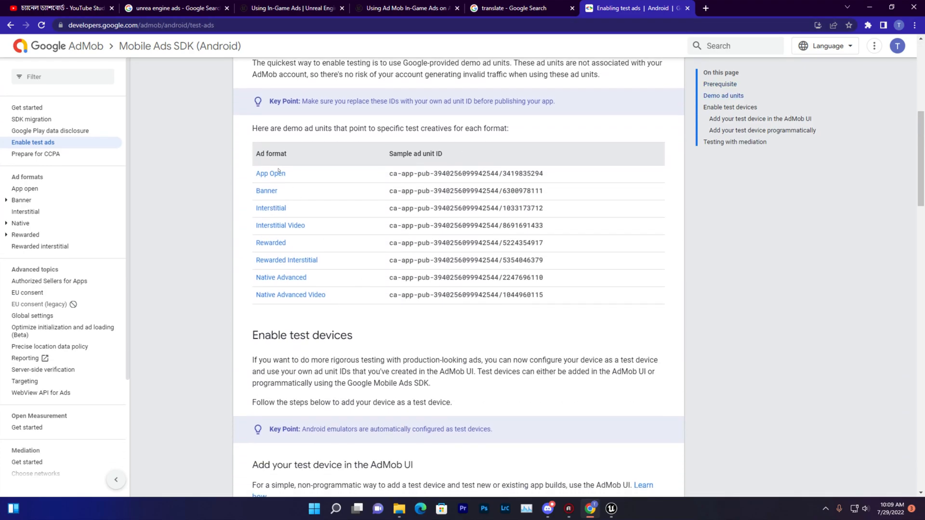
{"action": "mouse_move", "coordinate": [382, 194]}
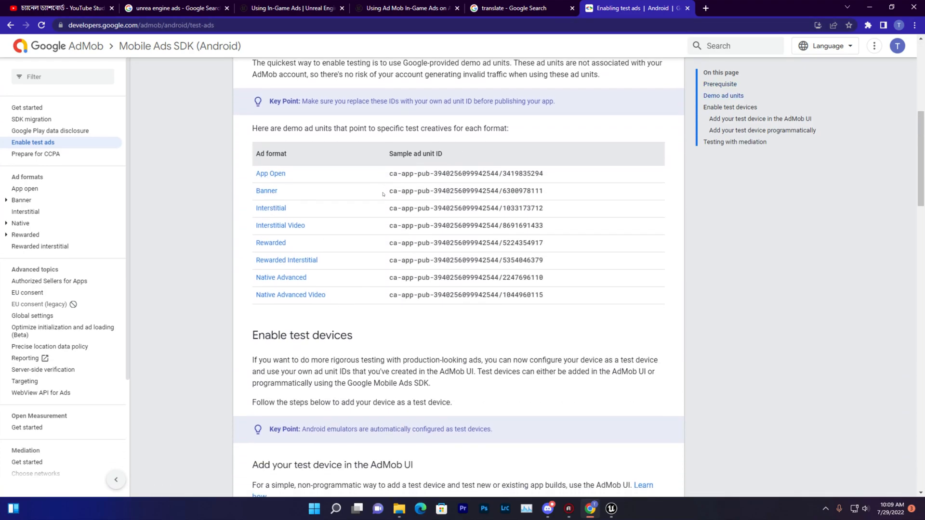
{"action": "double_click", "coordinate": [466, 190]}
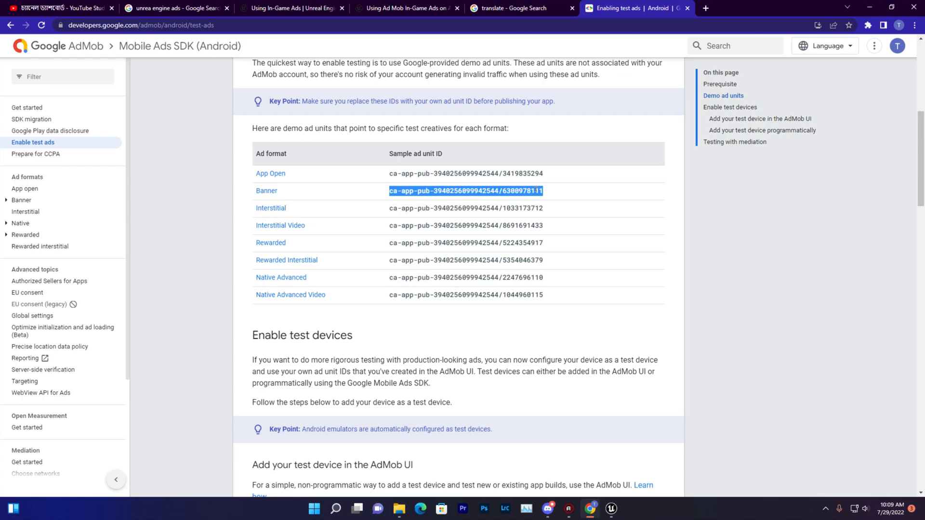
{"action": "mouse_move", "coordinate": [582, 208]}
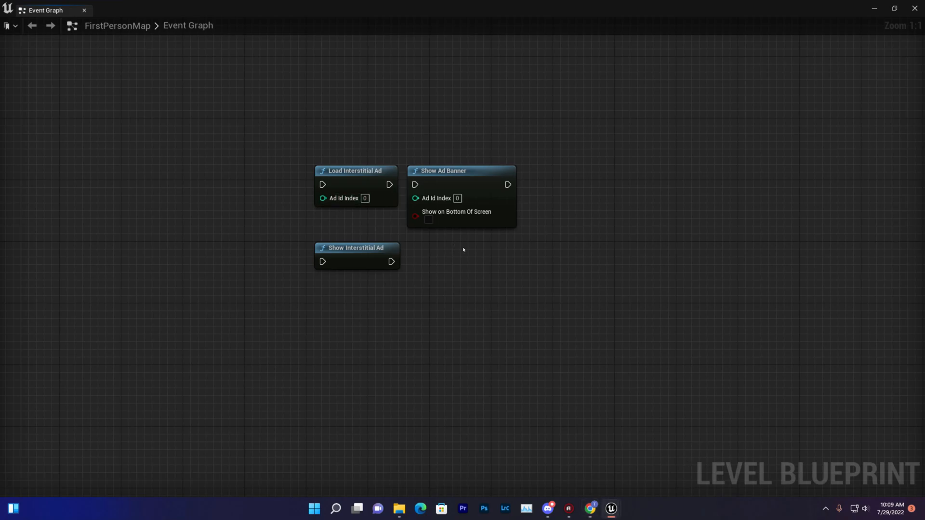
{"action": "mouse_move", "coordinate": [487, 292]}
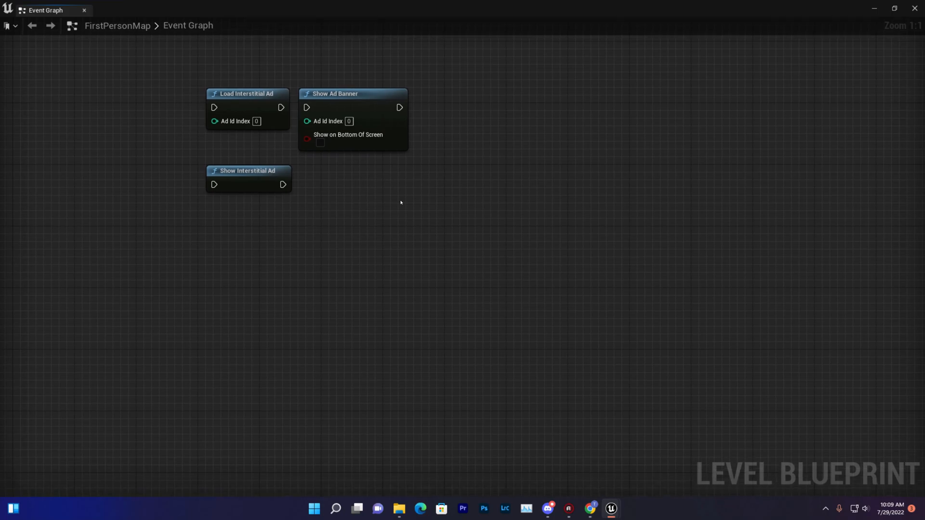
Step: Add a Show Ad Banner node to the level graph driven by Event BeginPlay
{"action": "right_click", "coordinate": [407, 207]}
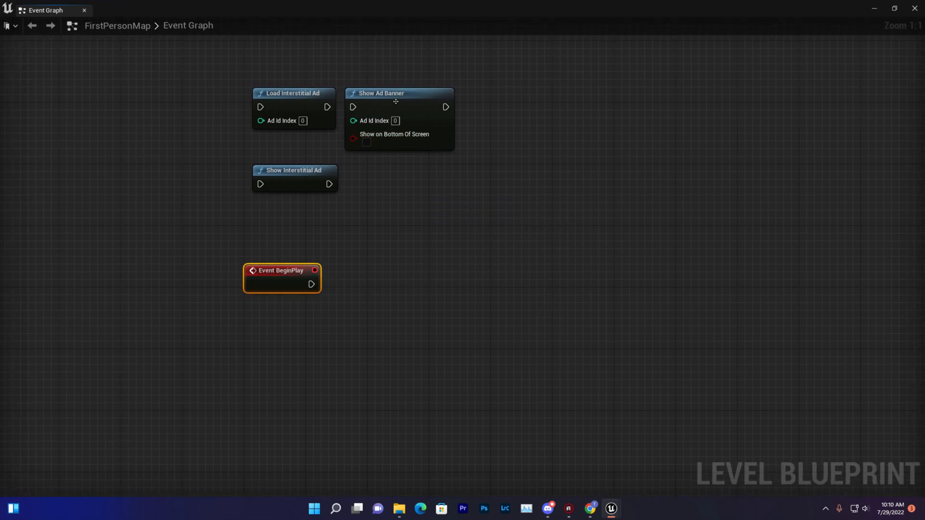
{"action": "left_click", "coordinate": [398, 93]}
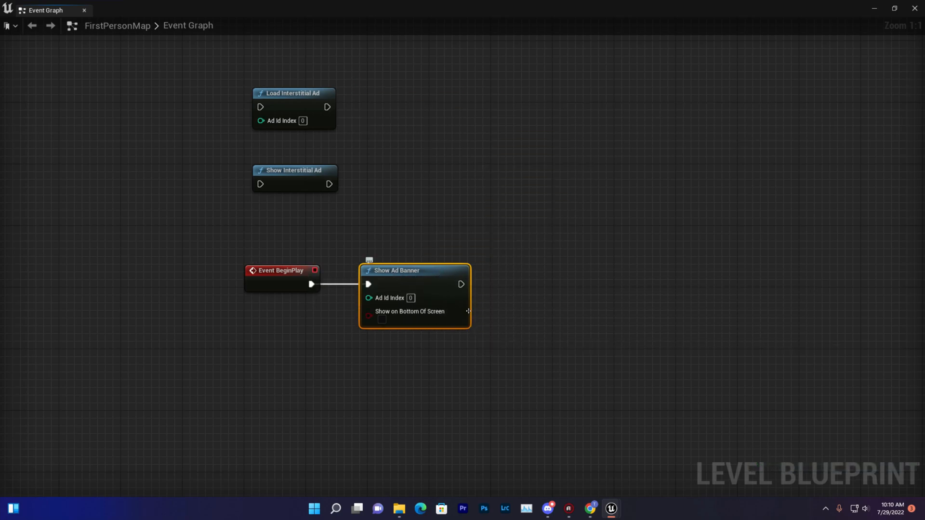
{"action": "mouse_move", "coordinate": [589, 509]}
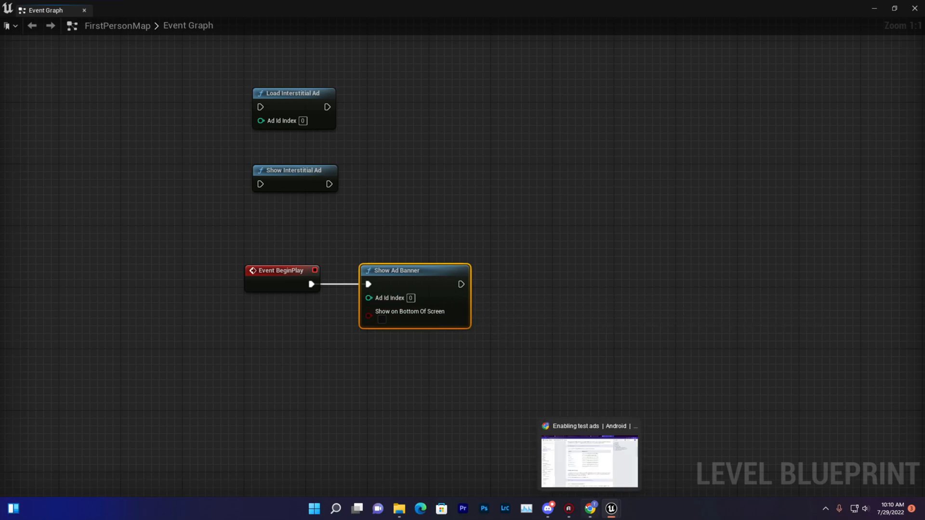
{"action": "left_click", "coordinate": [588, 460]}
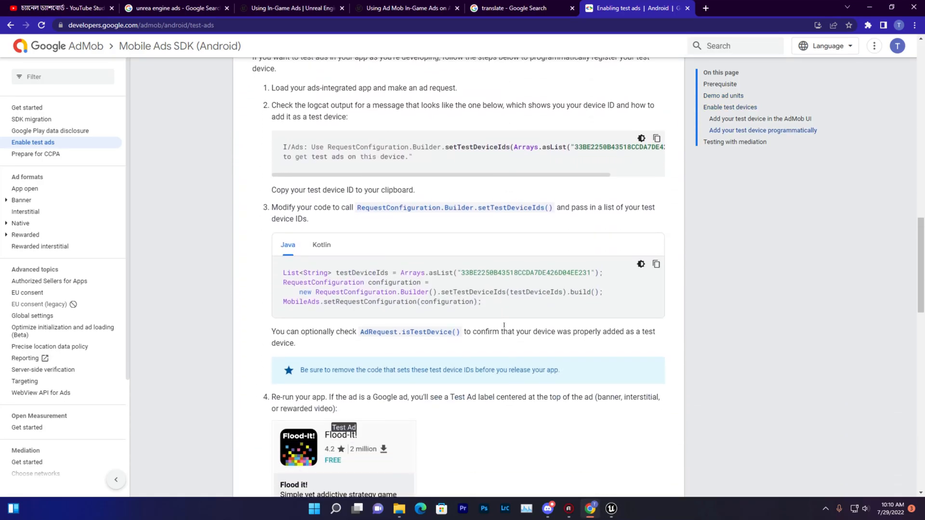
{"action": "scroll", "scroll_direction": "down", "scroll_amount": 3}
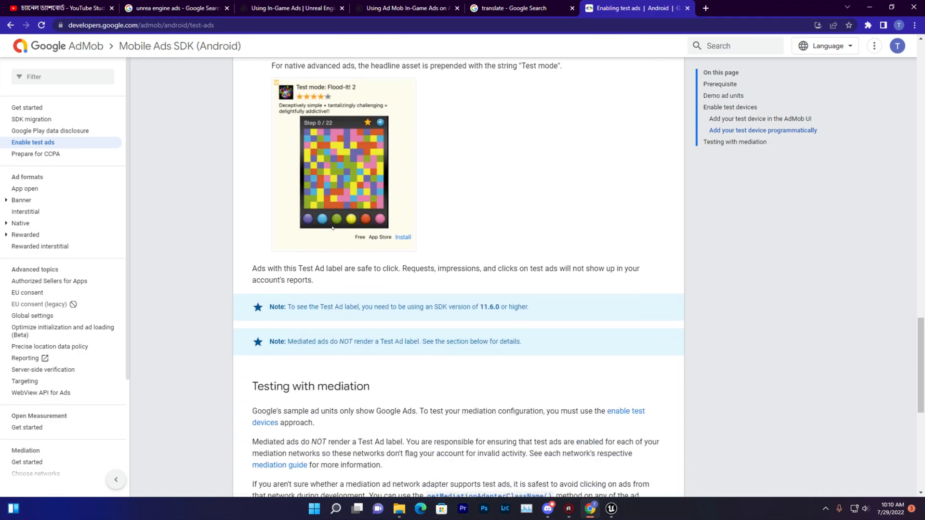
{"action": "scroll", "scroll_direction": "down", "scroll_amount": 3}
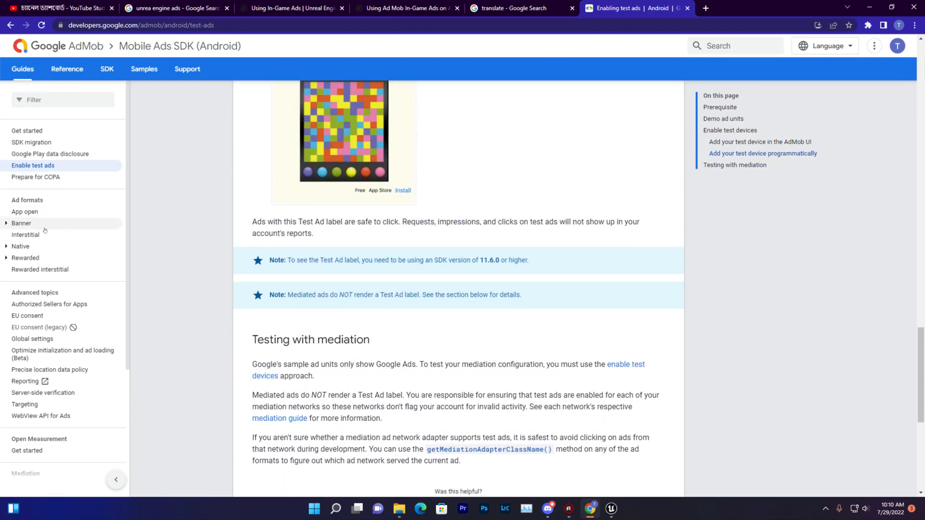
{"action": "left_click", "coordinate": [21, 223]}
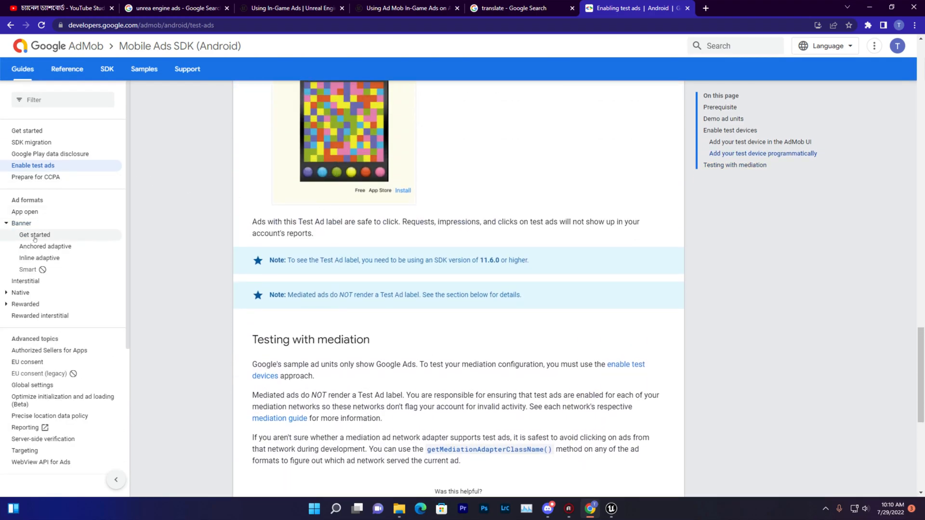
{"action": "left_click", "coordinate": [34, 235]}
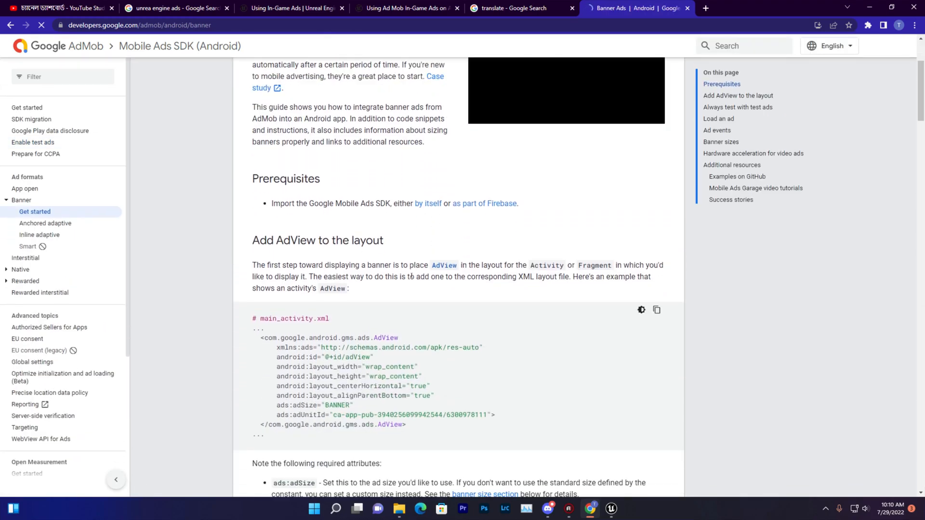
{"action": "scroll", "scroll_direction": "down", "scroll_amount": 3}
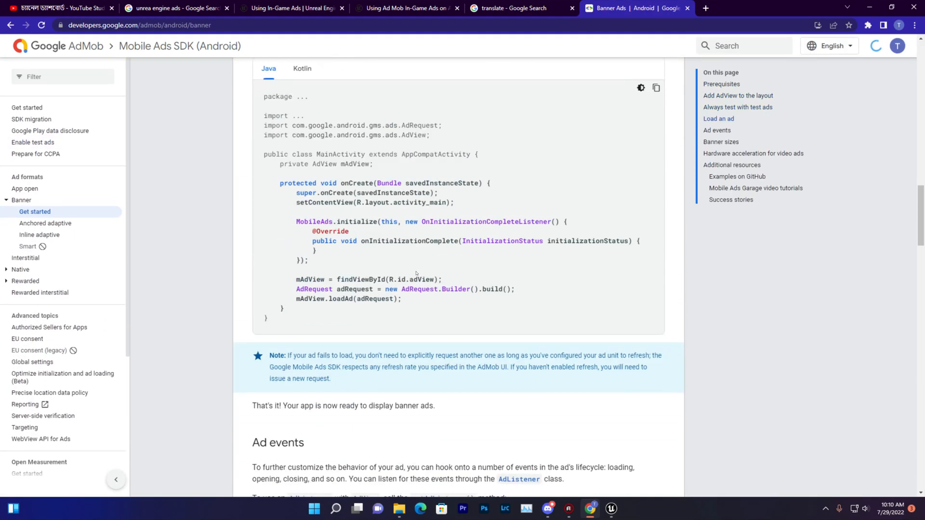
{"action": "scroll", "scroll_direction": "down", "scroll_amount": 3}
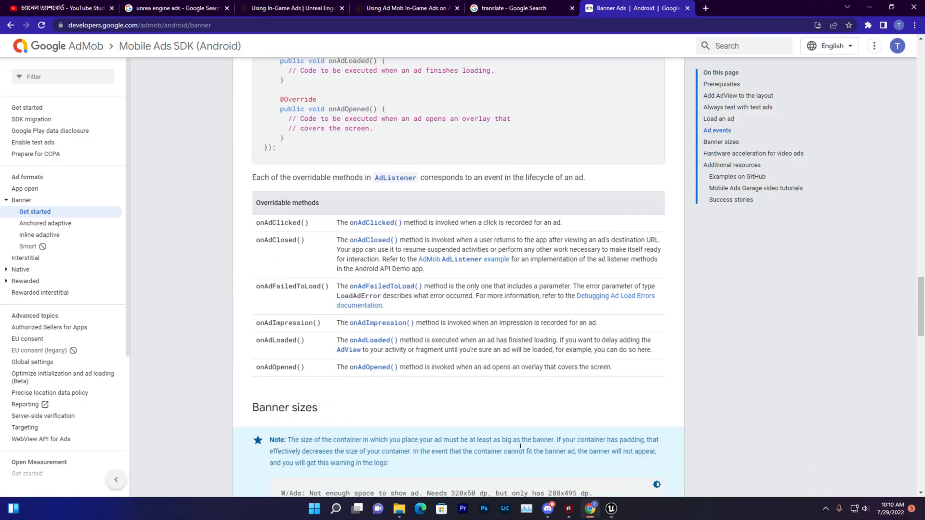
{"action": "scroll", "scroll_direction": "up", "scroll_amount": 3}
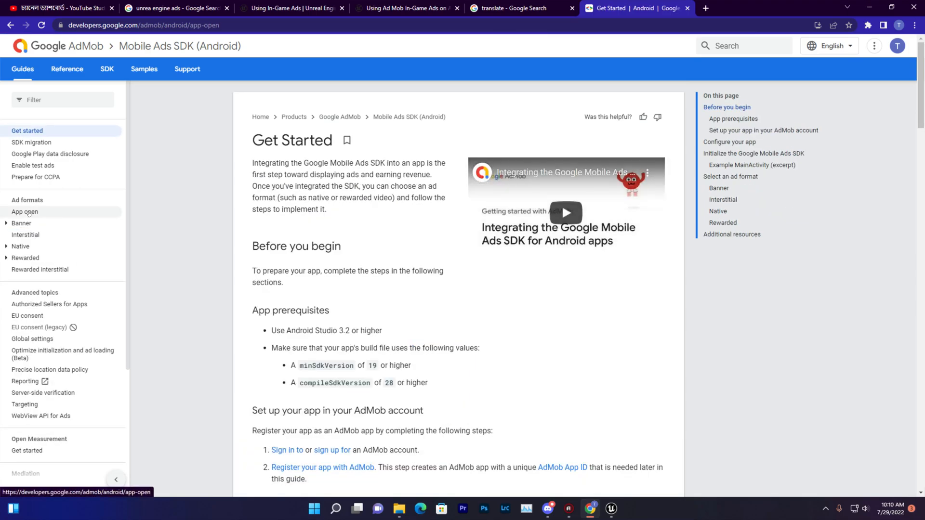
{"action": "left_click", "coordinate": [24, 212]}
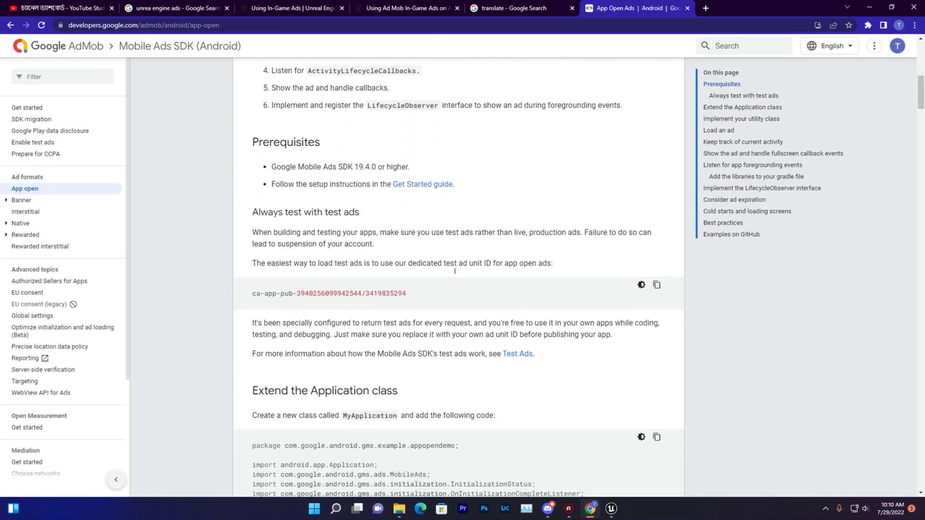
{"action": "scroll", "scroll_direction": "up", "scroll_amount": 3}
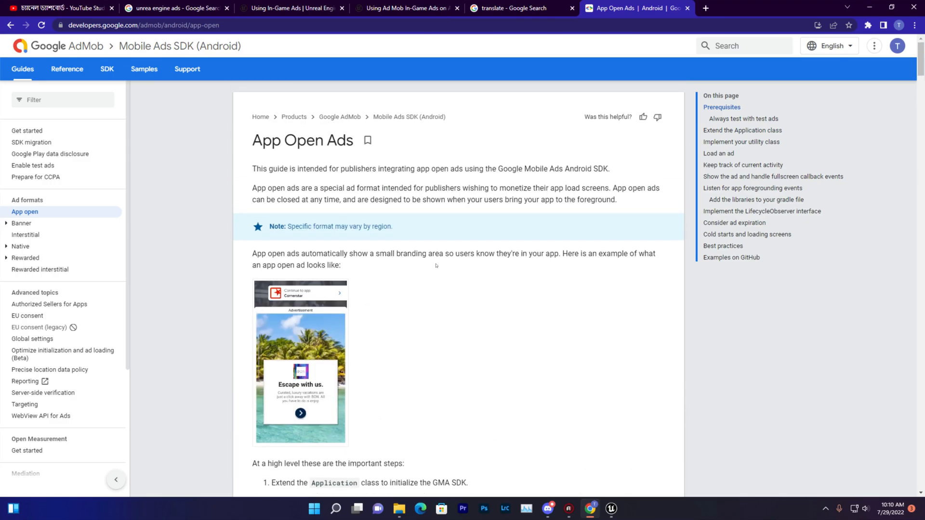
{"action": "scroll", "scroll_direction": "down", "scroll_amount": 3}
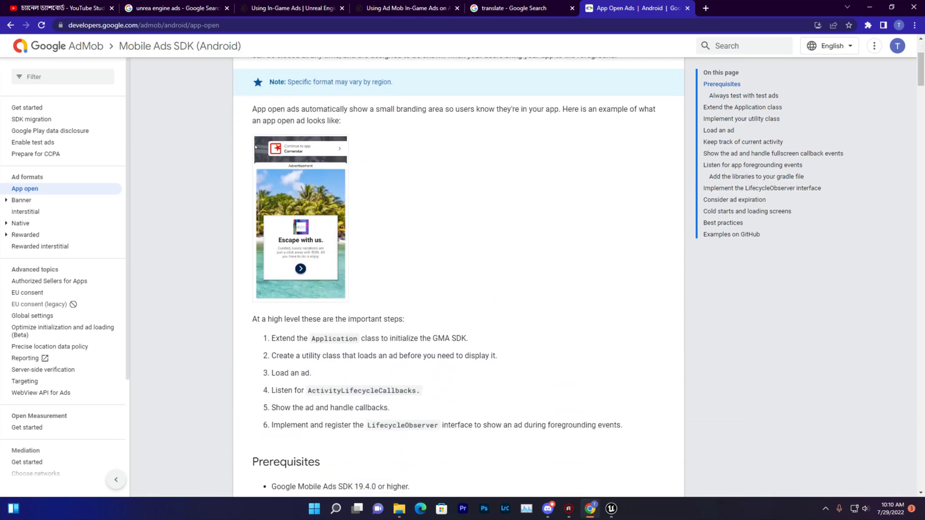
{"action": "scroll", "scroll_direction": "down", "scroll_amount": 3}
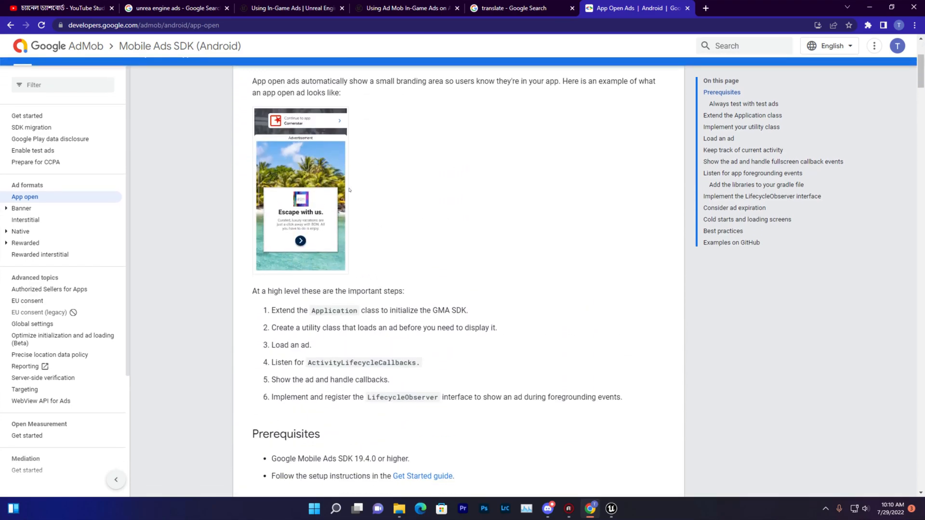
{"action": "scroll", "scroll_direction": "down", "scroll_amount": 3}
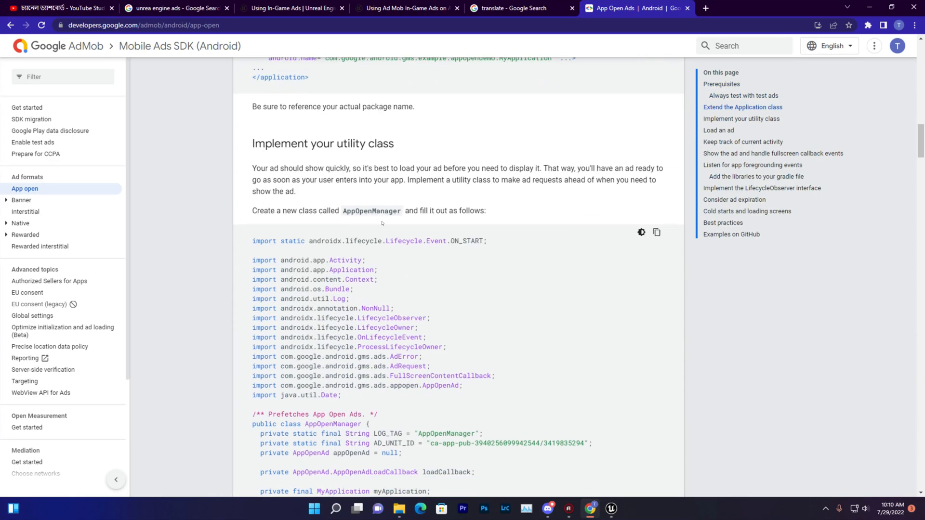
{"action": "scroll", "scroll_direction": "up", "scroll_amount": 3}
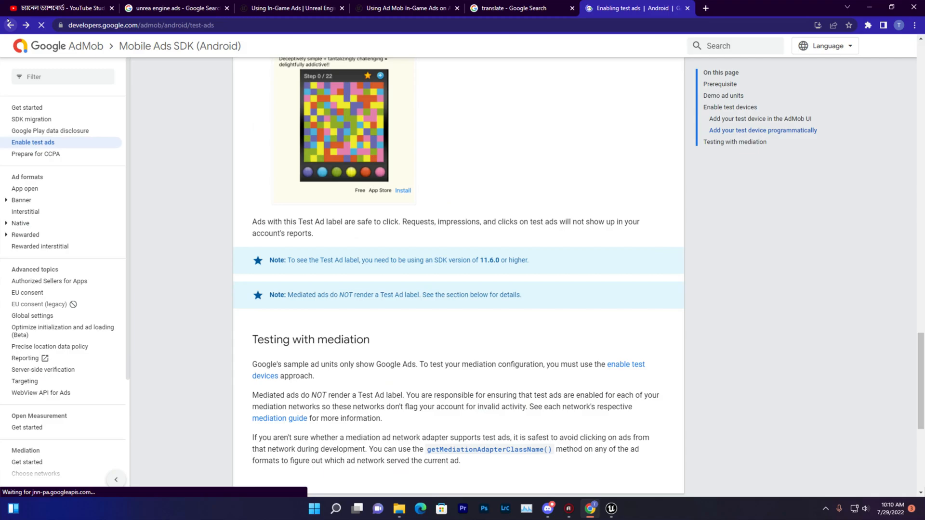
{"action": "scroll", "scroll_direction": "up", "scroll_amount": 3}
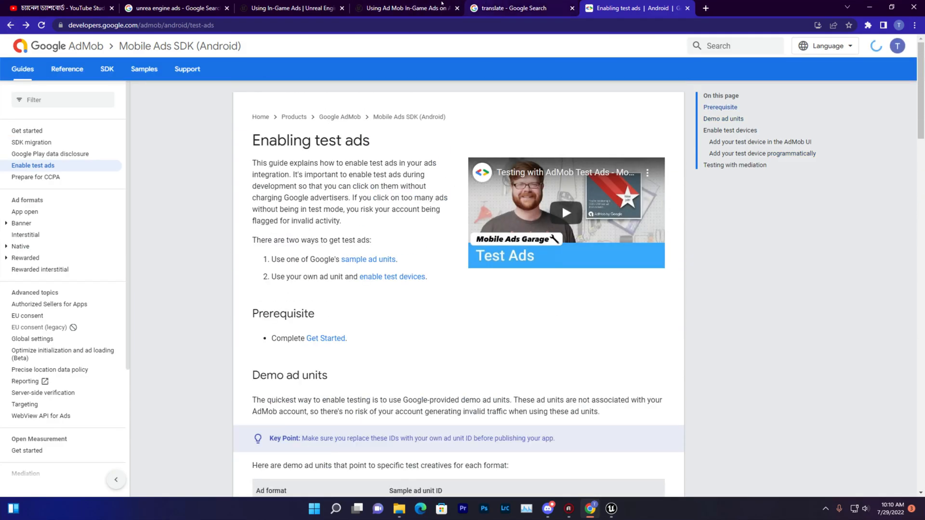
{"action": "left_click", "coordinate": [289, 8]}
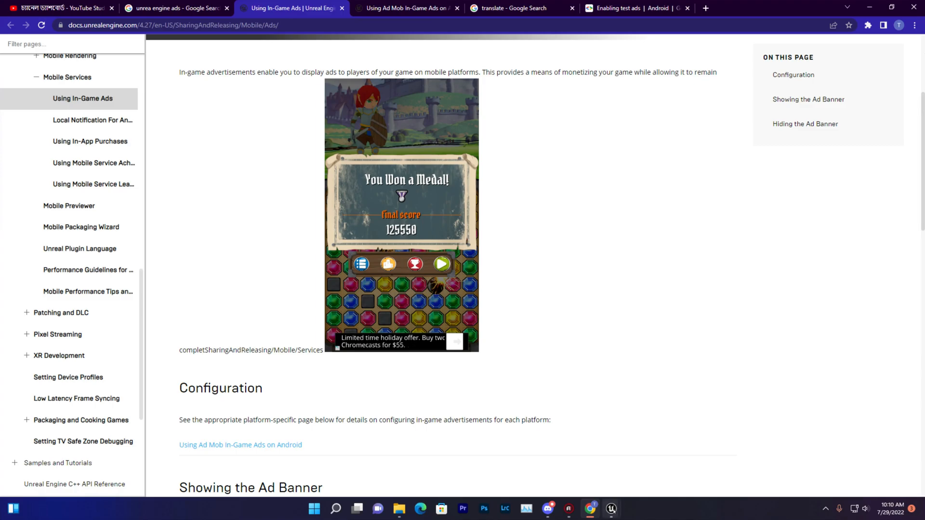
{"action": "left_click", "coordinate": [610, 509]}
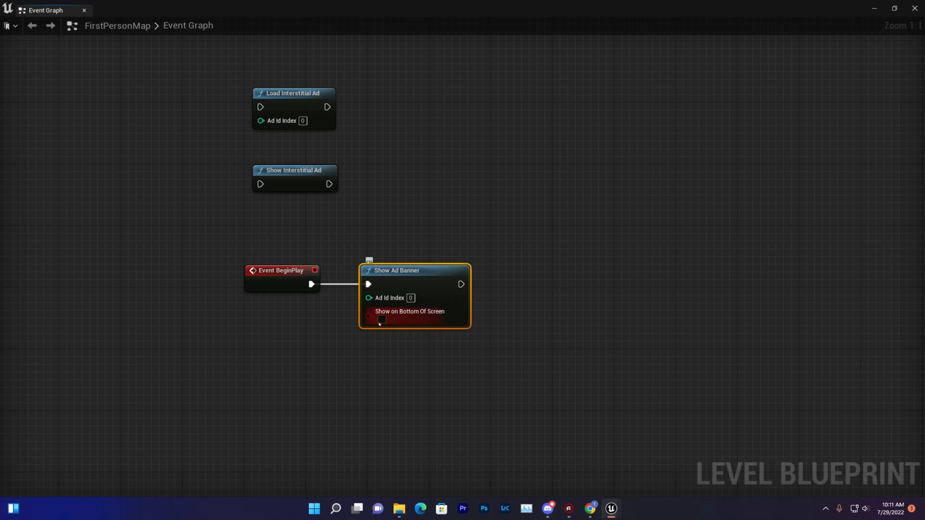
Step: Enable Show on Bottom of Screen on Show Ad Banner, then return to the in-game ads docs
{"action": "left_click", "coordinate": [382, 319]}
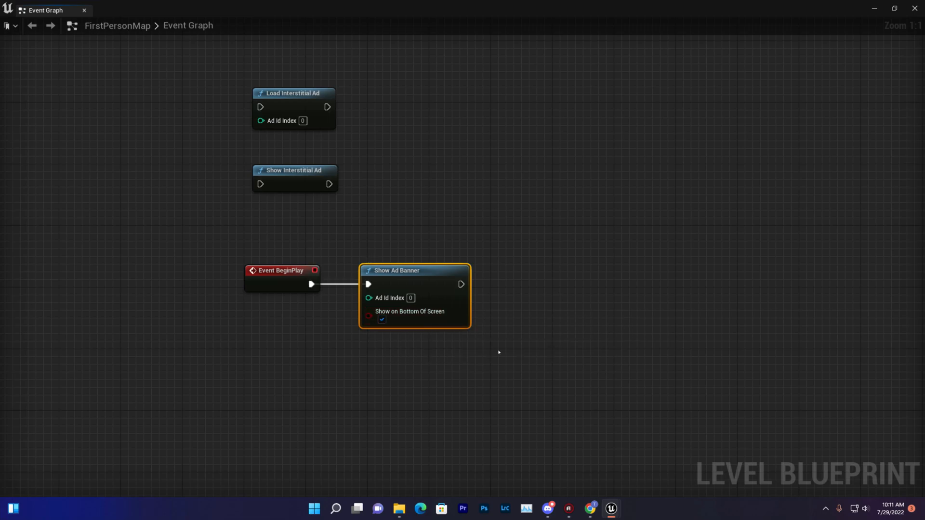
{"action": "left_click", "coordinate": [509, 262]}
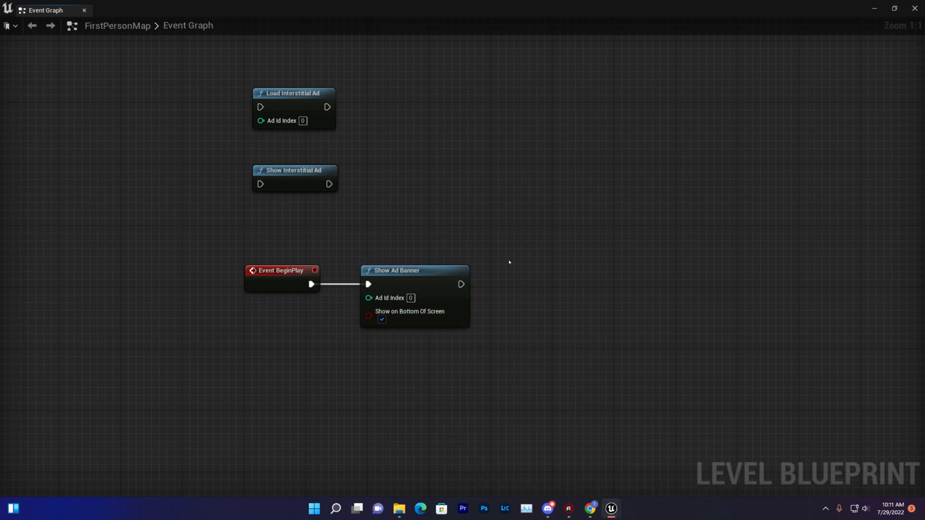
{"action": "left_click", "coordinate": [395, 271]}
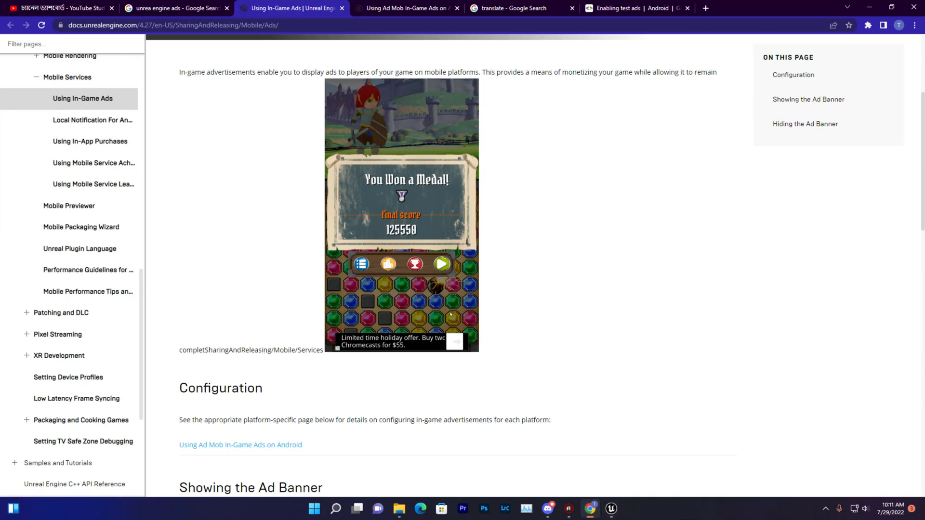
Step: Reselect the Banner demo ad unit ID, then bring up Unreal's Project Settings
{"action": "left_click", "coordinate": [635, 8]}
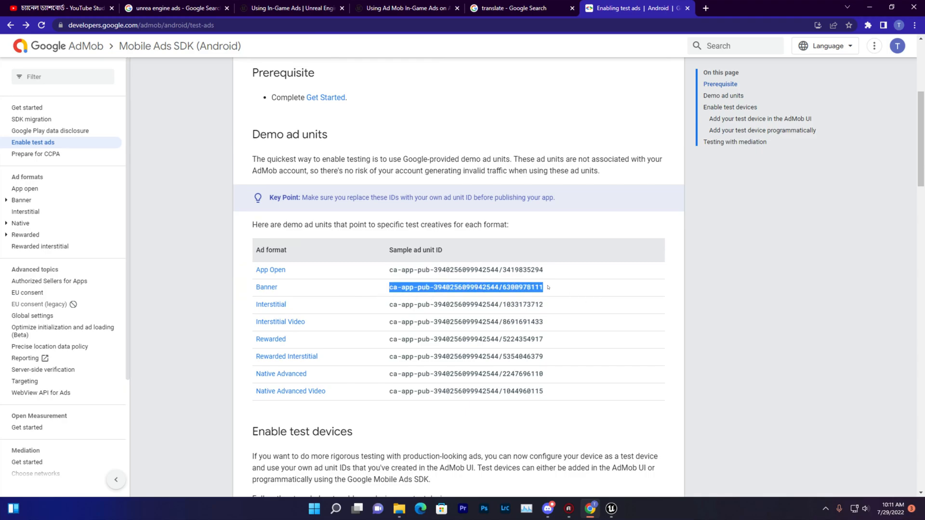
{"action": "left_click", "coordinate": [610, 509]}
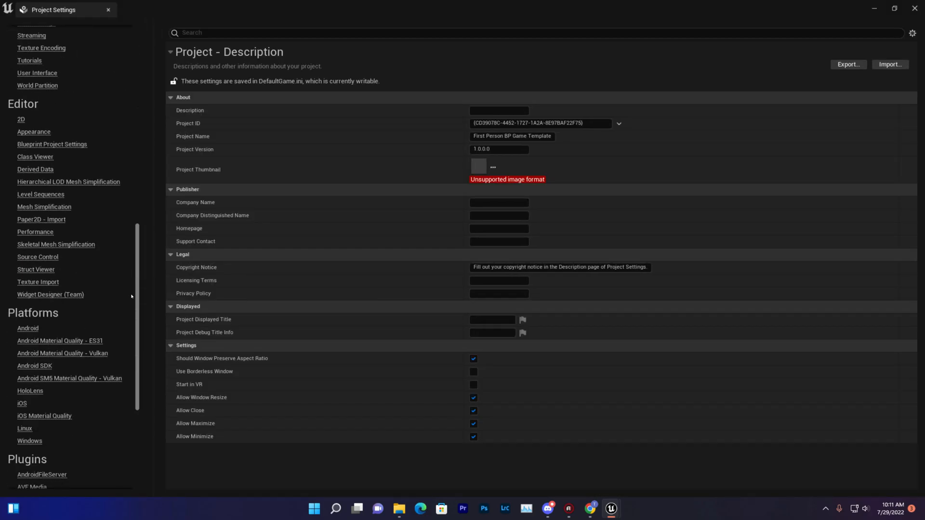
Step: In Android settings, configure Google Play services files and enable Google Play Support
{"action": "left_click", "coordinate": [27, 329]}
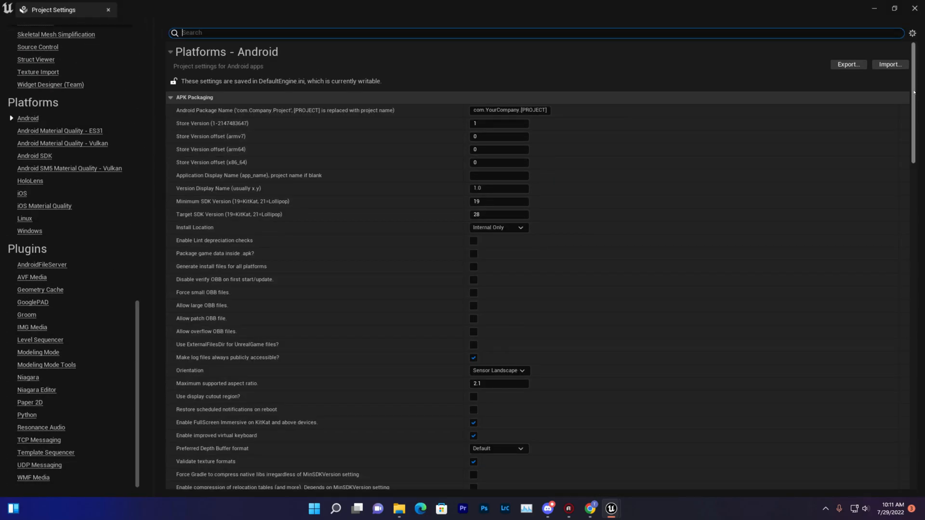
{"action": "scroll", "scroll_direction": "down", "scroll_amount": 3}
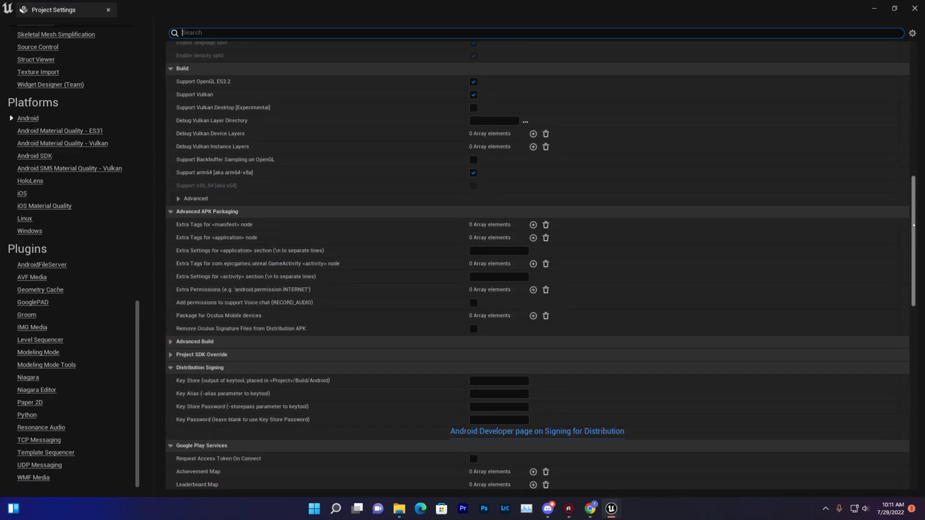
{"action": "scroll", "scroll_direction": "up", "scroll_amount": 3}
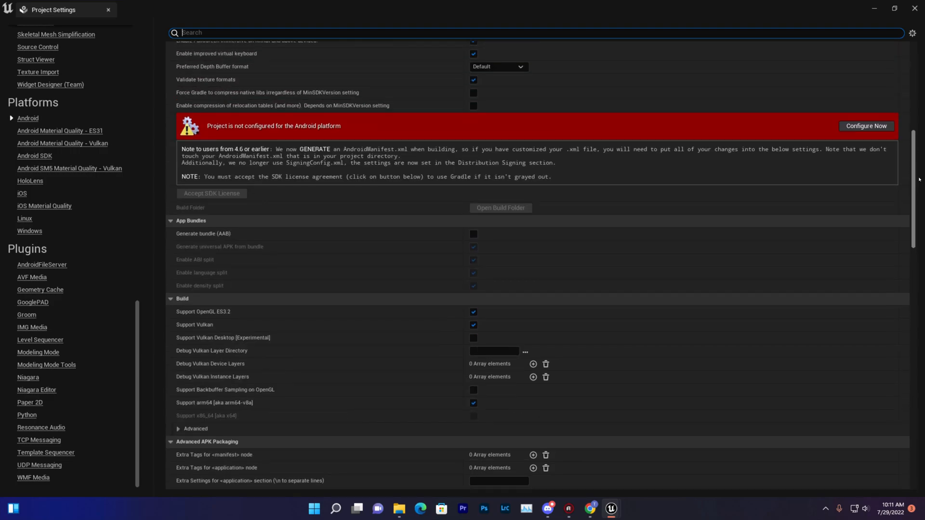
{"action": "scroll", "scroll_direction": "down", "scroll_amount": 3}
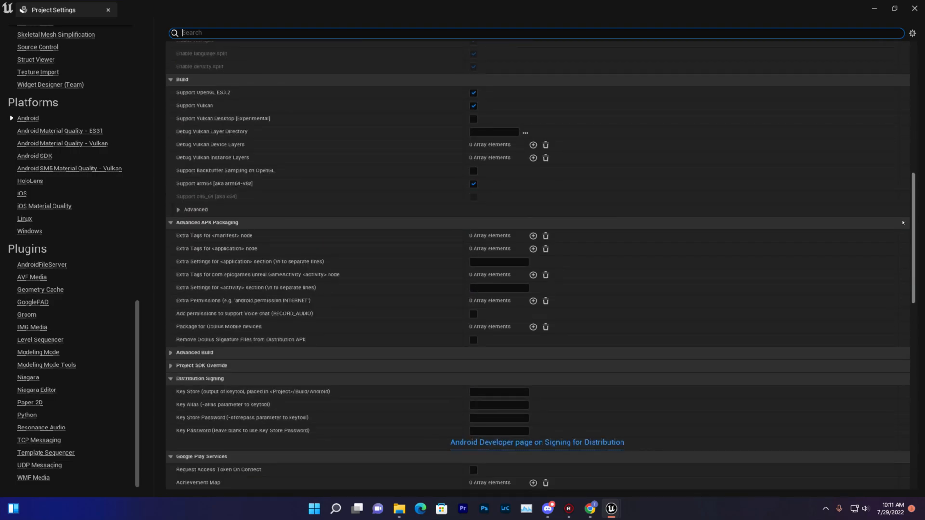
{"action": "scroll", "scroll_direction": "down", "scroll_amount": 3}
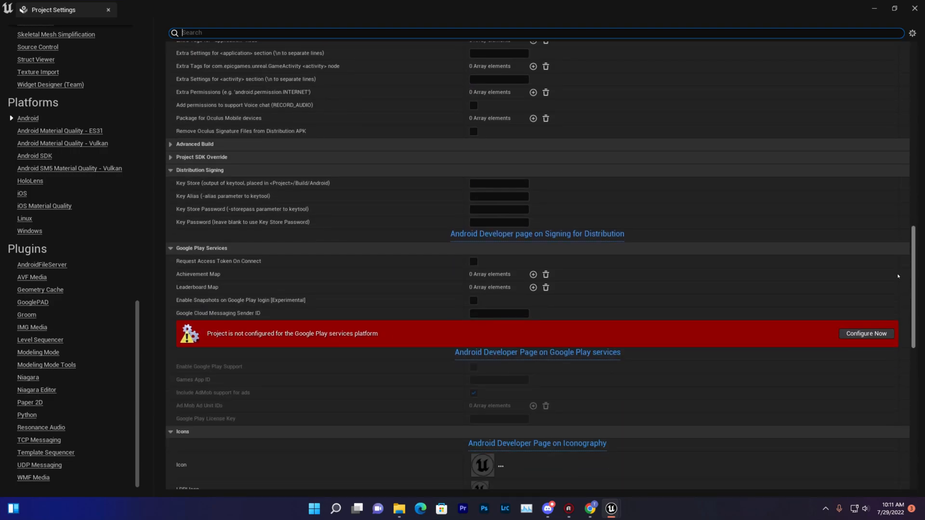
{"action": "scroll", "scroll_direction": "down", "scroll_amount": 3}
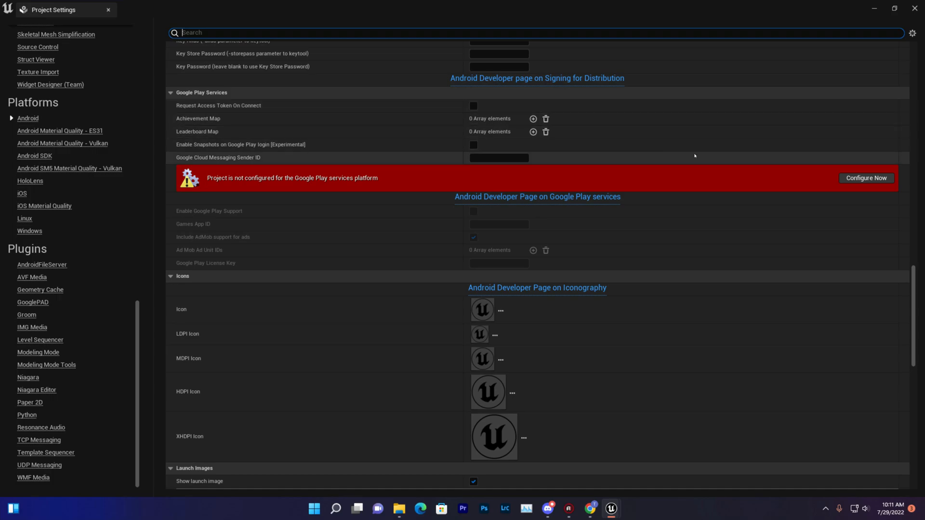
{"action": "mouse_move", "coordinate": [452, 205]}
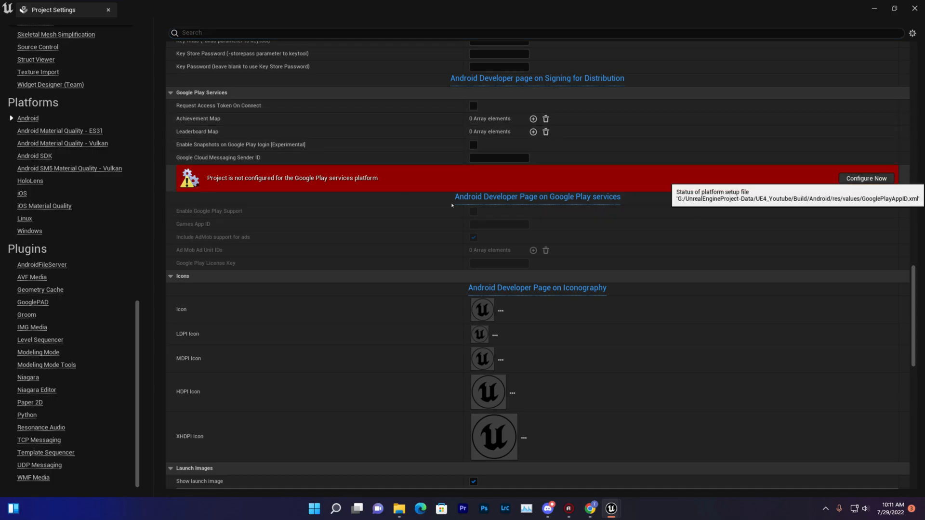
{"action": "left_click", "coordinate": [866, 178]}
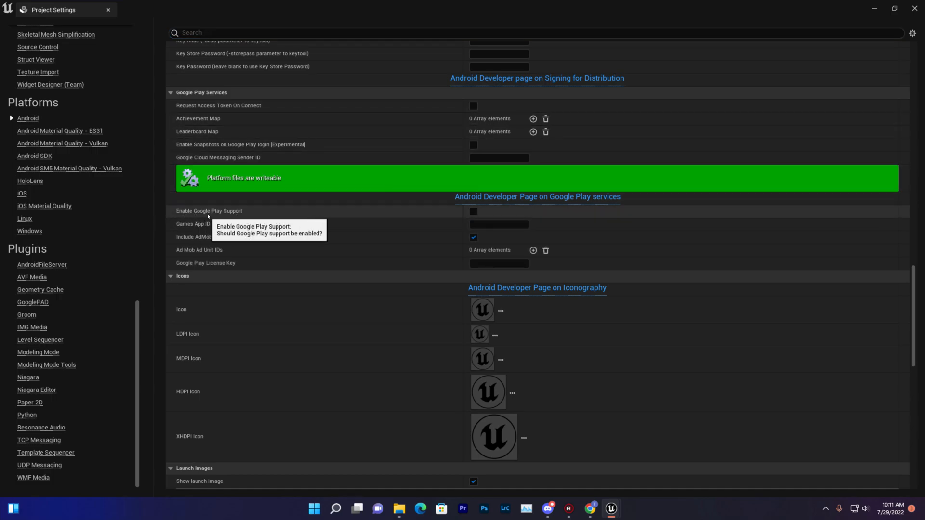
{"action": "left_click", "coordinate": [473, 211]}
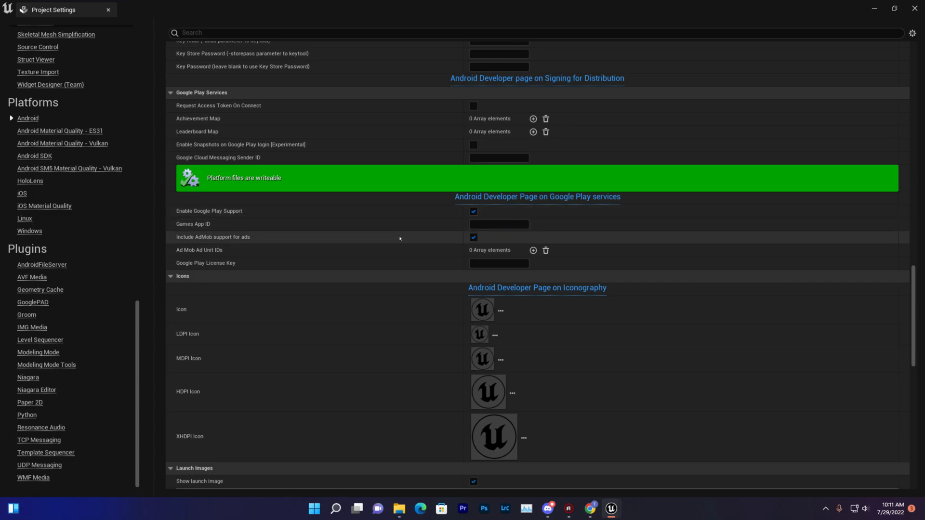
{"action": "left_click", "coordinate": [498, 224]}
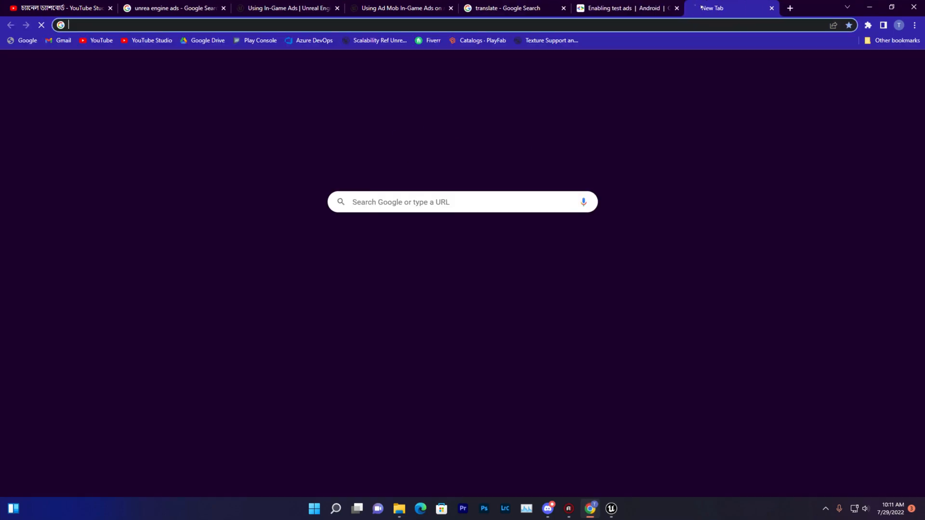
Step: Search Google for 'google admob test unit id' and then Google Play
{"action": "type", "text": "google admob test unit id"}
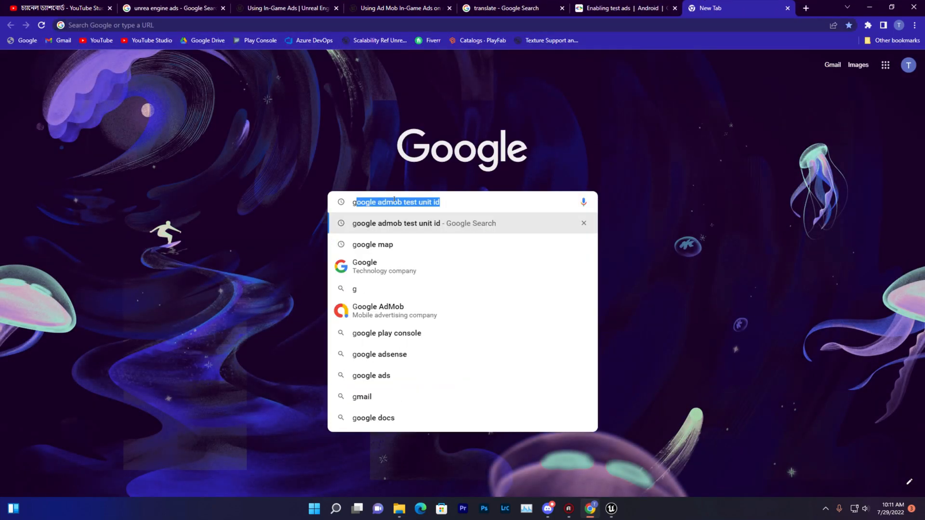
{"action": "type", "text": "google pla"}
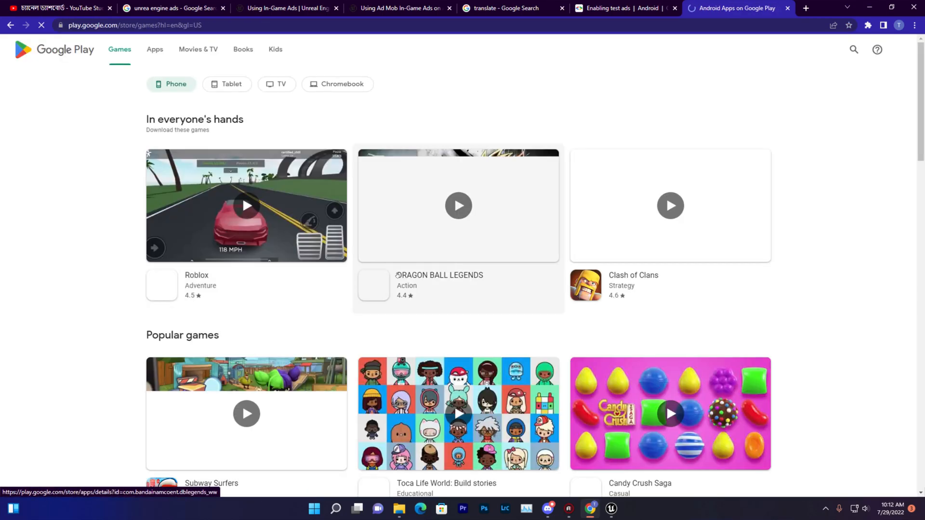
{"action": "scroll", "scroll_direction": "down", "scroll_amount": 3}
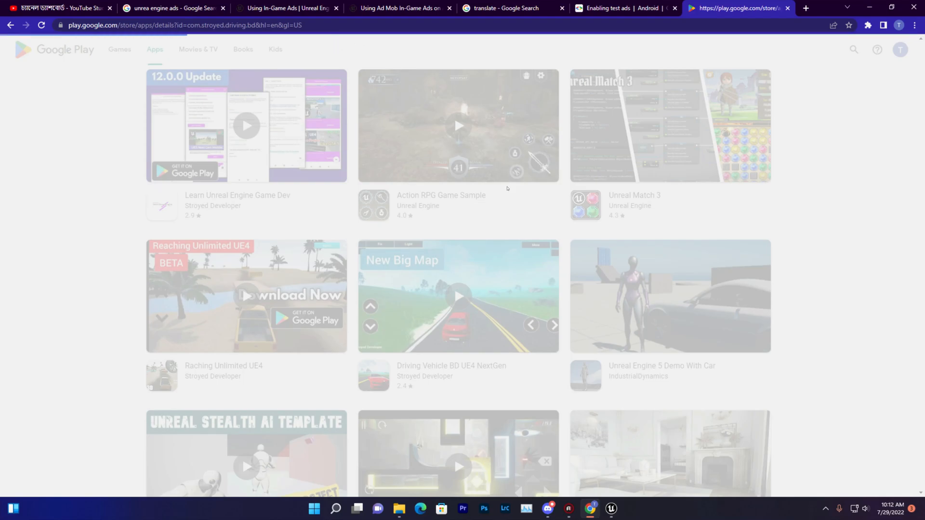
{"action": "mouse_move", "coordinate": [506, 242]}
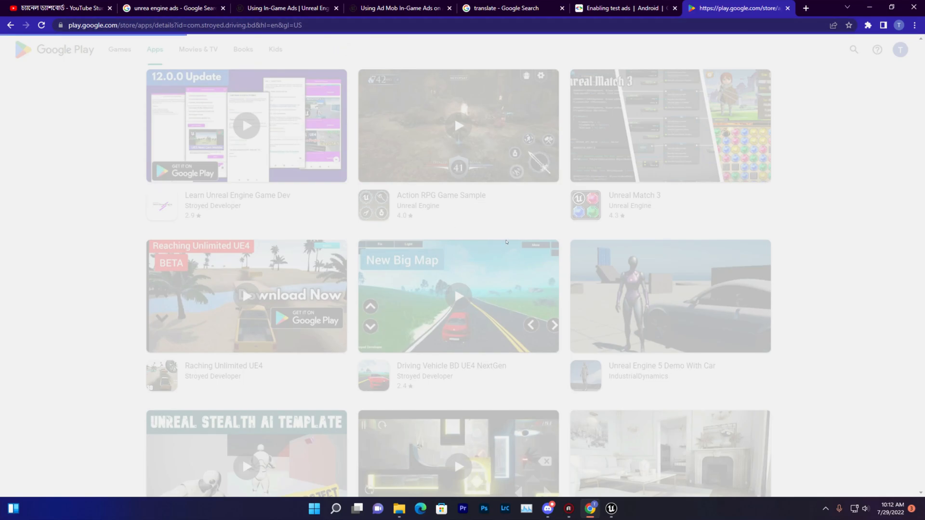
Step: Copy the package id com.stroyed.driving.bd from the Driving Vehicle BD UE4 NextGen page
{"action": "left_click", "coordinate": [452, 366]}
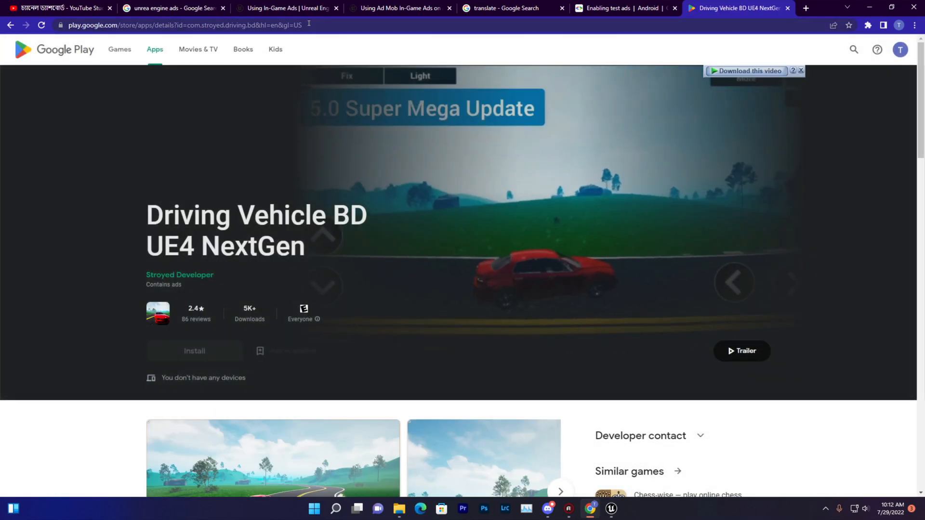
{"action": "left_click", "coordinate": [194, 25]}
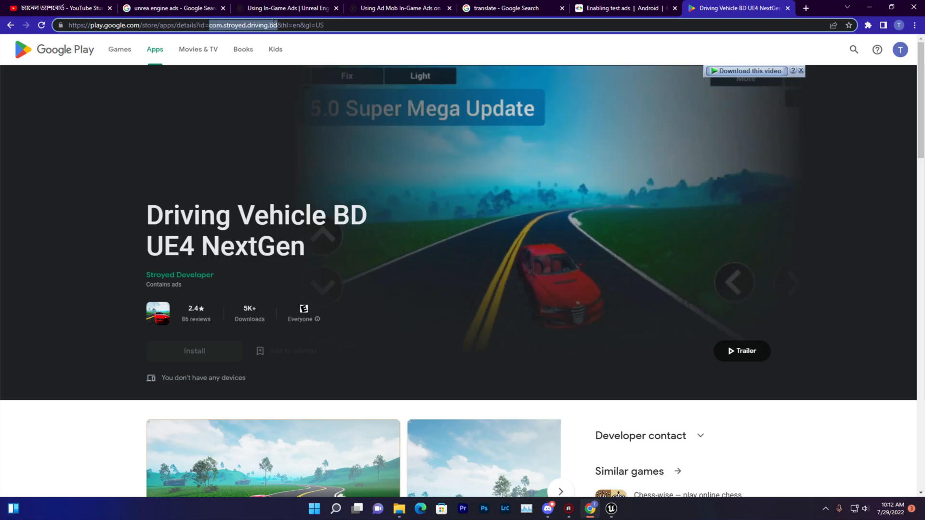
{"action": "right_click", "coordinate": [248, 25]}
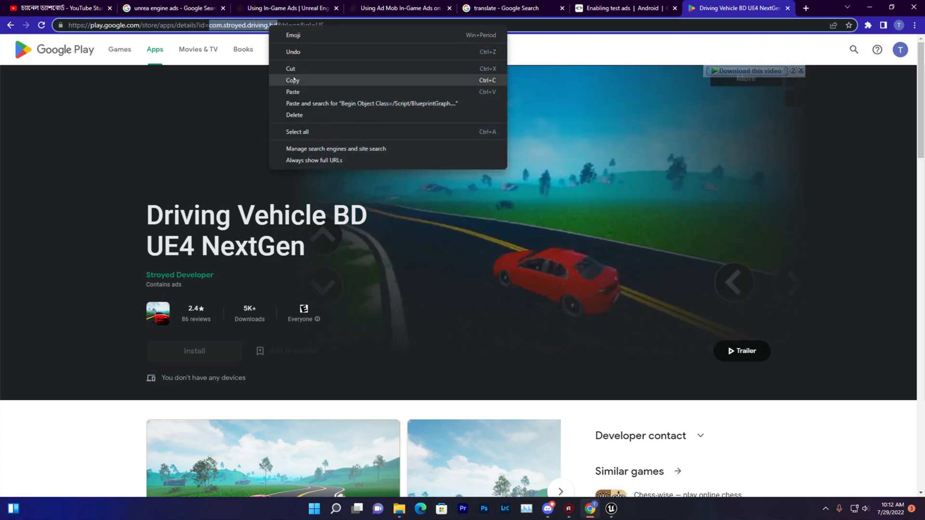
{"action": "left_click", "coordinate": [610, 509]}
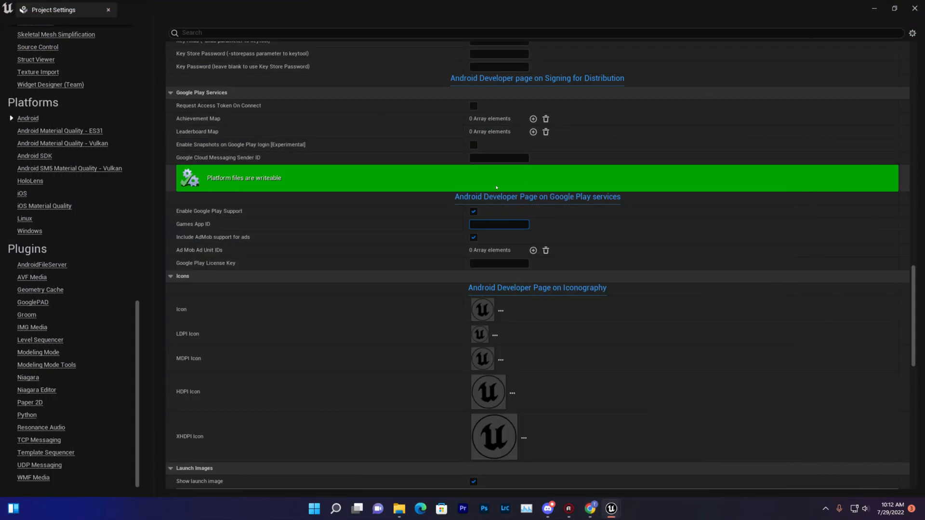
Step: Enter com.stroyed.driving.bd as the Games App ID and commit it
{"action": "type", "text": "com.stroyed.driving.bd"}
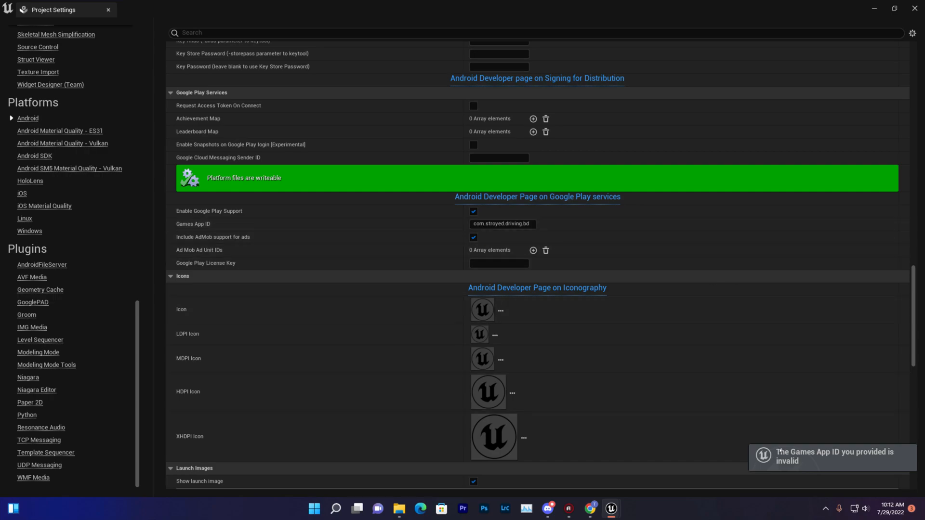
{"action": "mouse_move", "coordinate": [694, 396]}
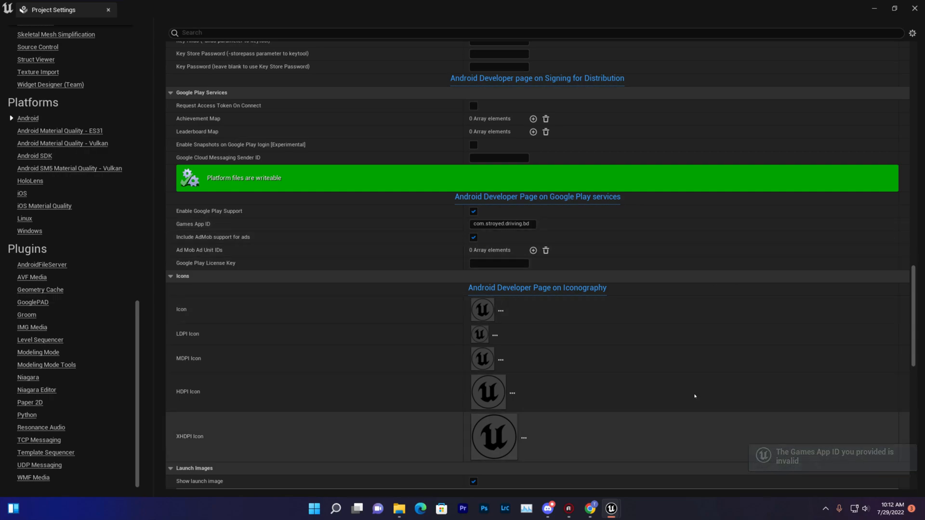
{"action": "left_click", "coordinate": [502, 224]}
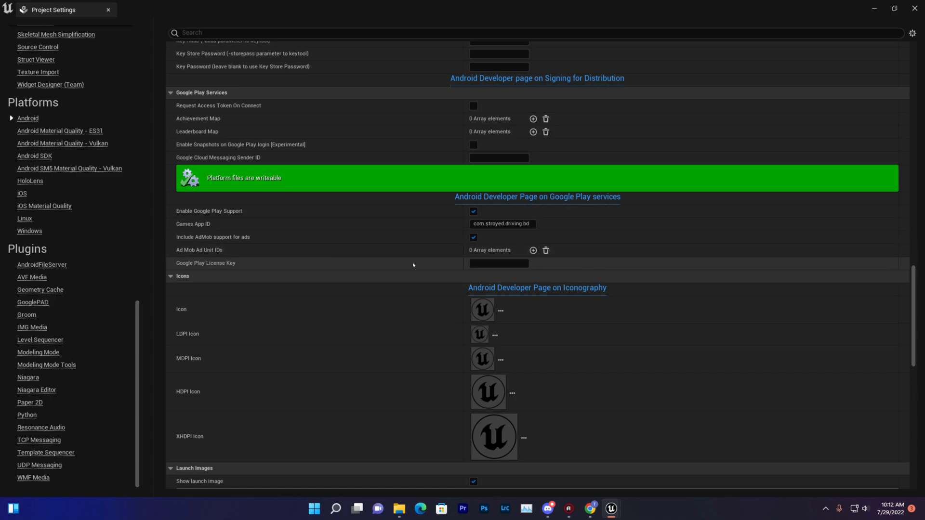
Step: Return to the AdMob demo ad units page and copy a demo ad unit ID
{"action": "left_click", "coordinate": [533, 250]}
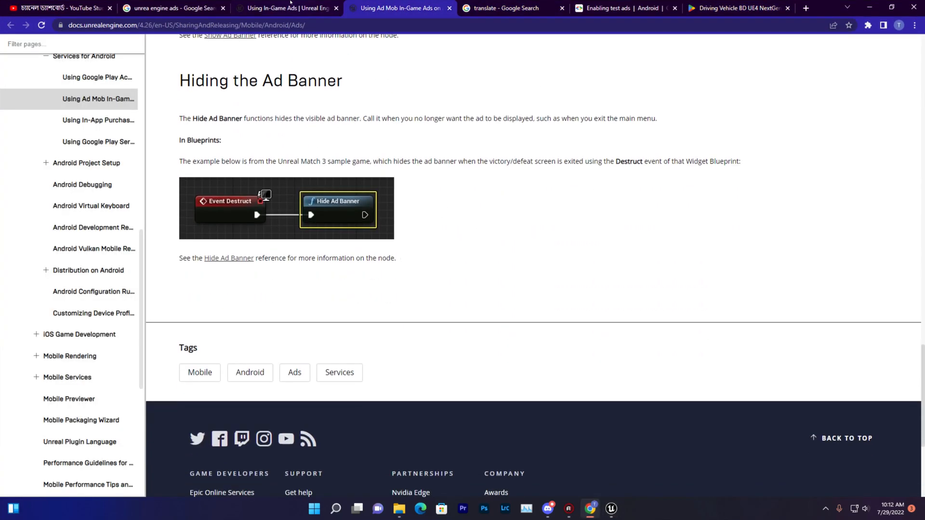
{"action": "left_click", "coordinate": [623, 8]}
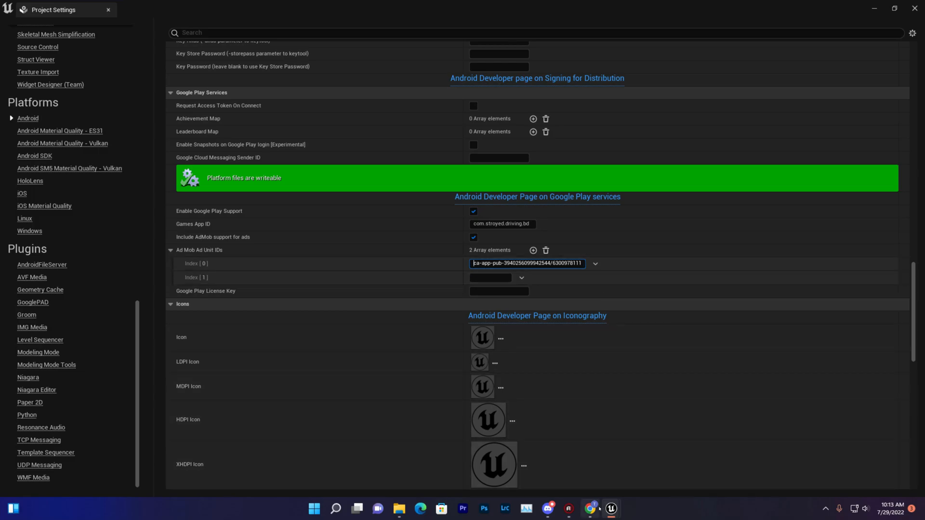
{"action": "left_click", "coordinate": [591, 509]}
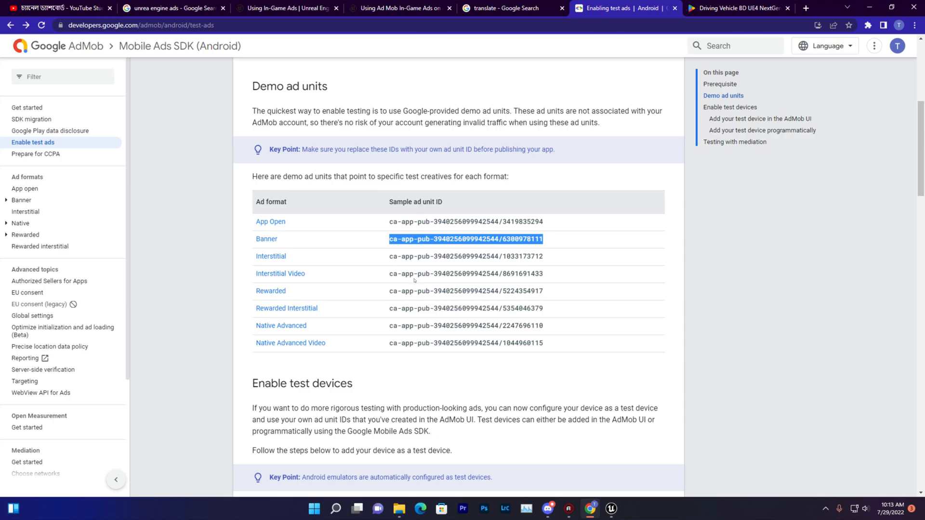
{"action": "right_click", "coordinate": [466, 256]}
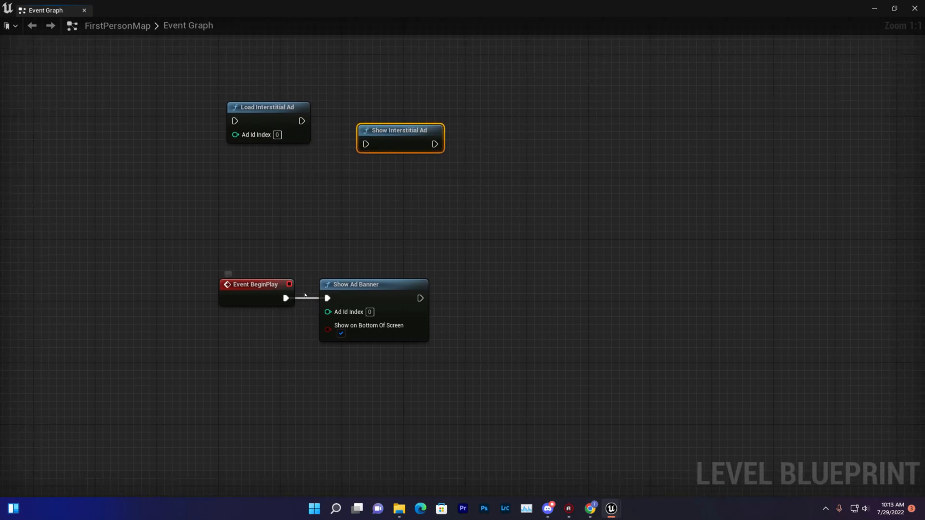
Step: Switch to the main level editor showing FirstPersonMap
{"action": "left_click", "coordinate": [256, 292]}
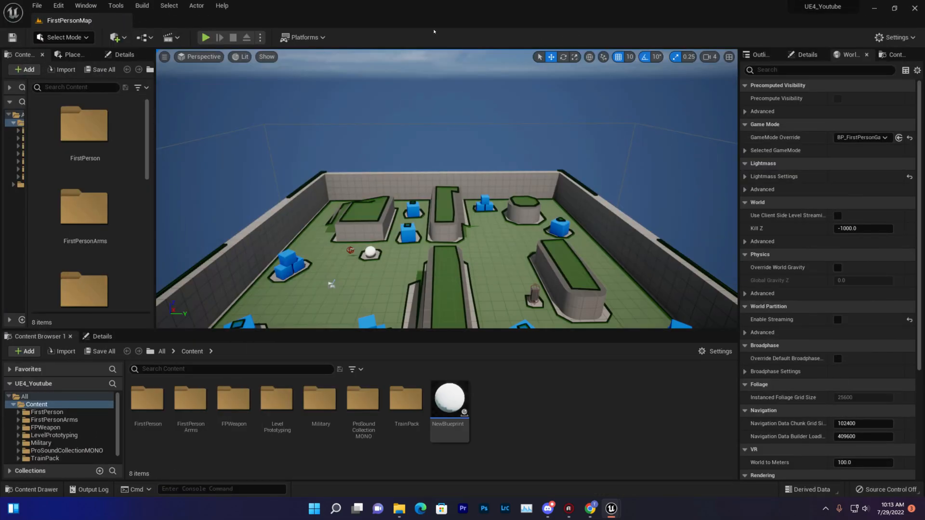
{"action": "left_click", "coordinate": [303, 37]}
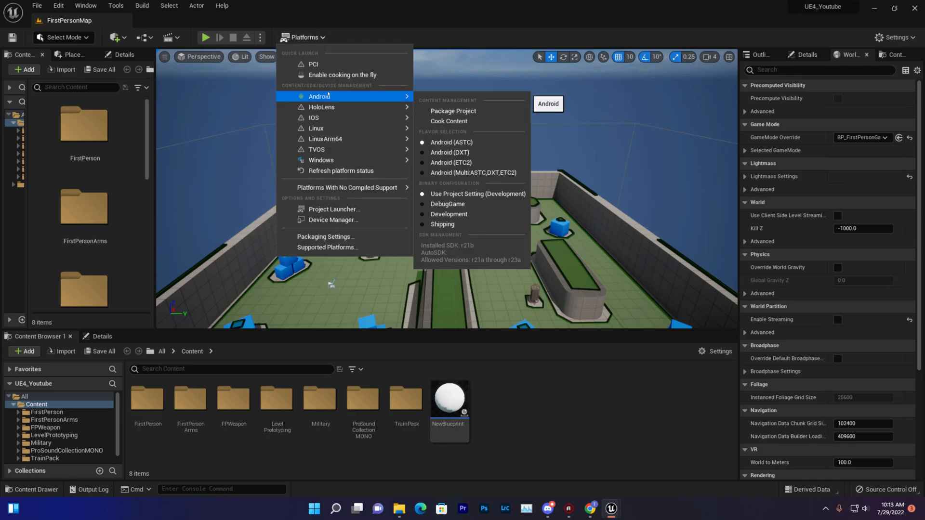
{"action": "mouse_move", "coordinate": [328, 97]}
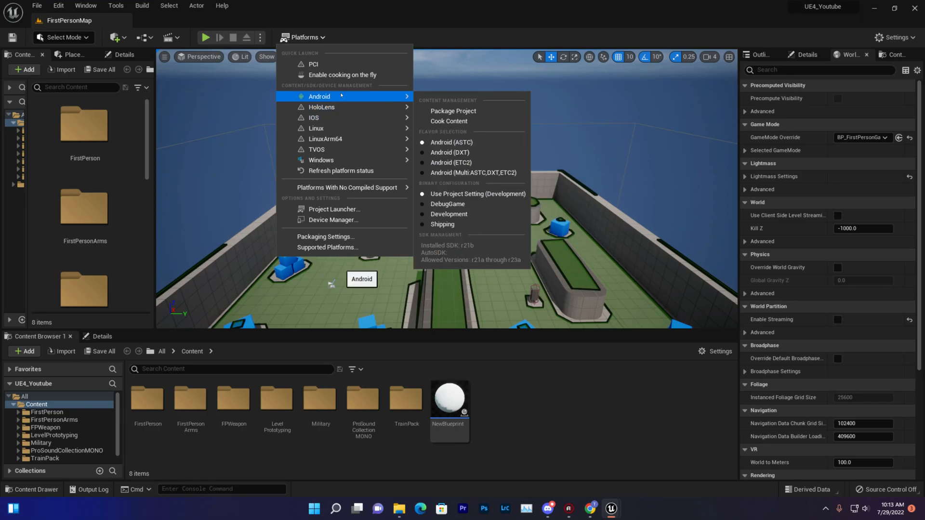
{"action": "mouse_move", "coordinate": [350, 87]}
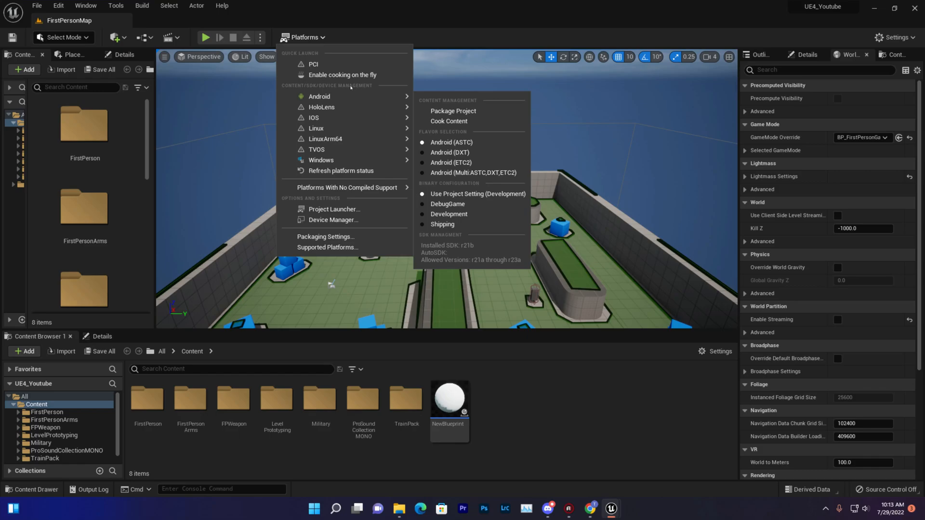
{"action": "mouse_move", "coordinate": [343, 75]}
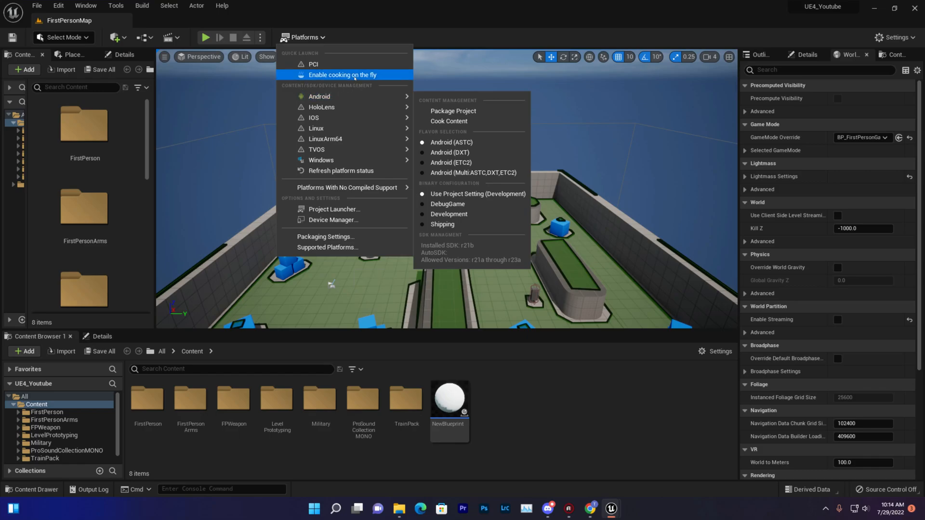
{"action": "mouse_move", "coordinate": [320, 96]}
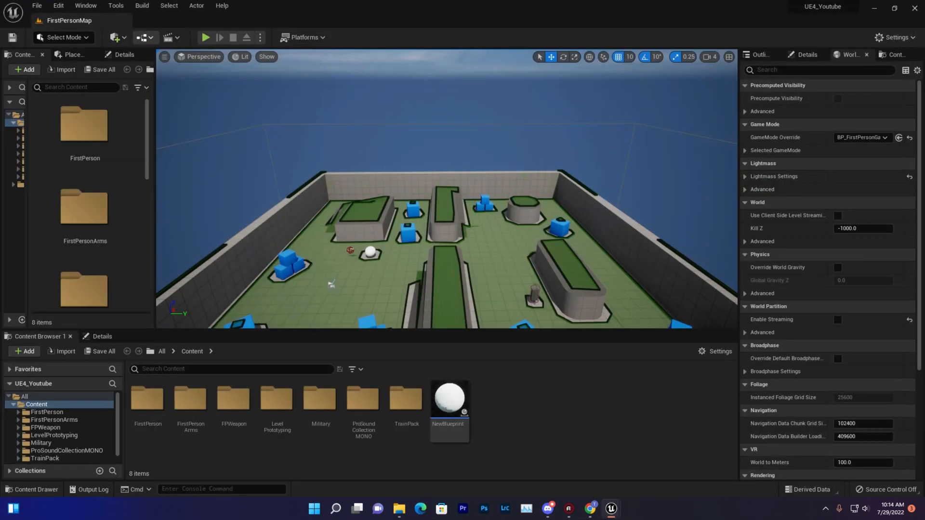
Step: Bring up the Level Blueprint Event Graph and move Show Ad Banner beneath Load Interstitial Ad
{"action": "double_click", "coordinate": [449, 399]}
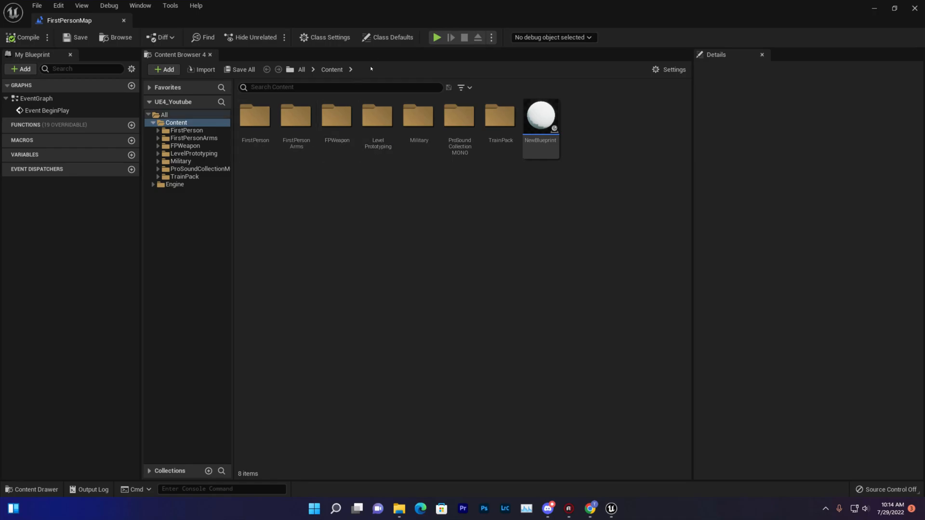
{"action": "mouse_move", "coordinate": [612, 509]}
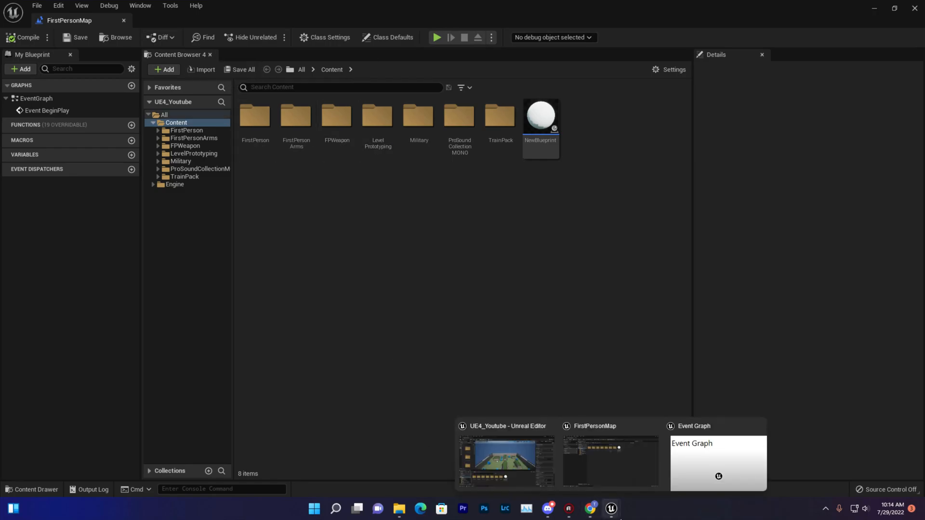
{"action": "left_click", "coordinate": [718, 461]}
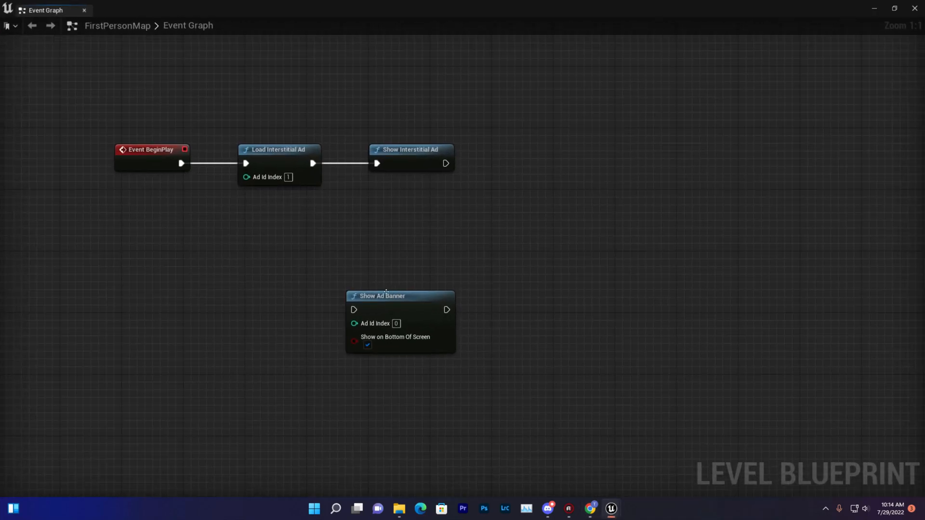
{"action": "left_click_drag", "start_coordinate": [381, 296], "coordinate": [273, 203]}
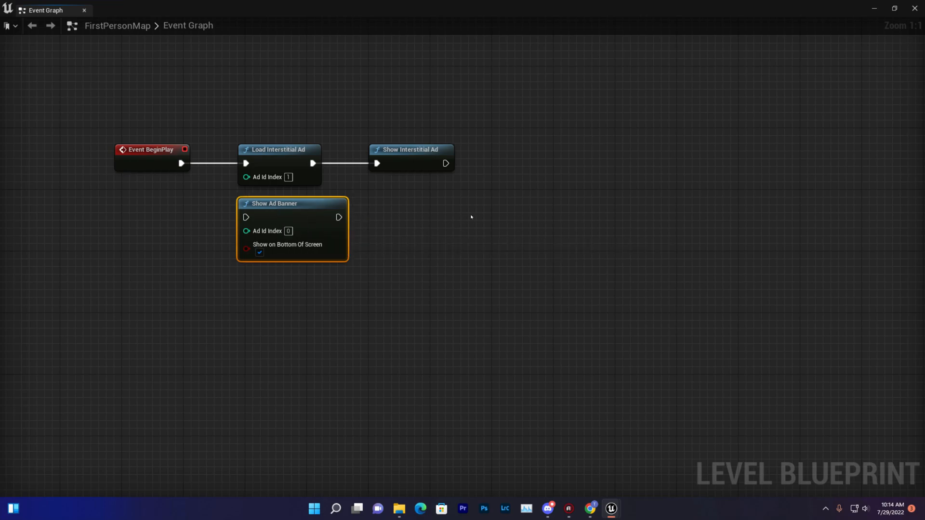